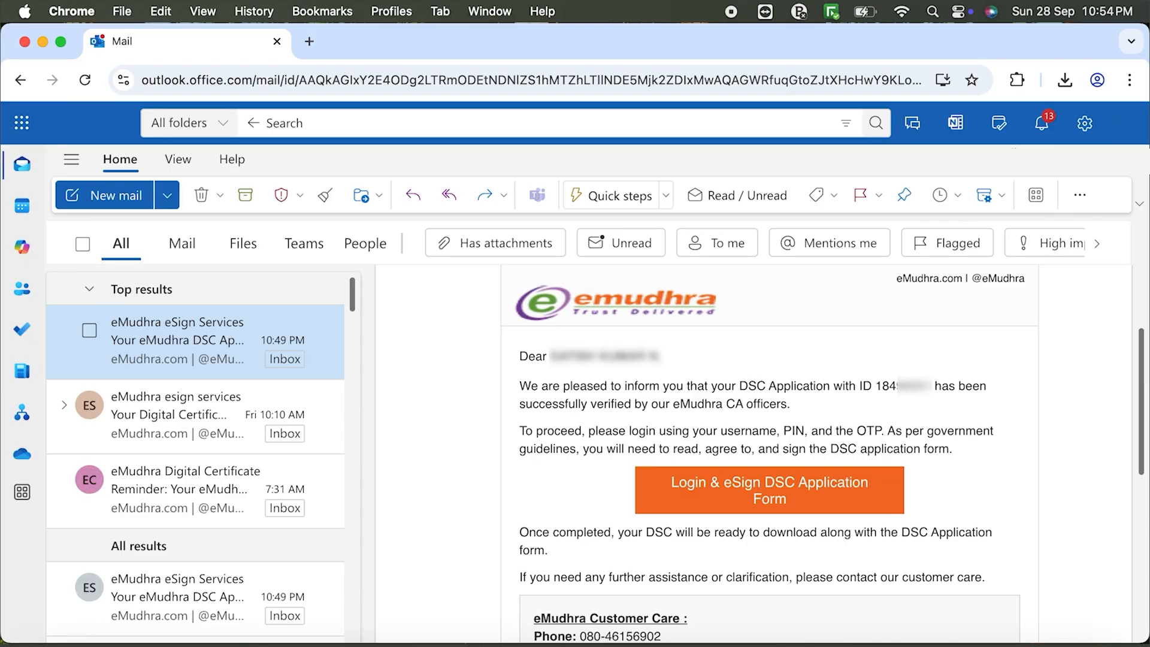
{"action": "mouse_move", "coordinate": [784, 501]}
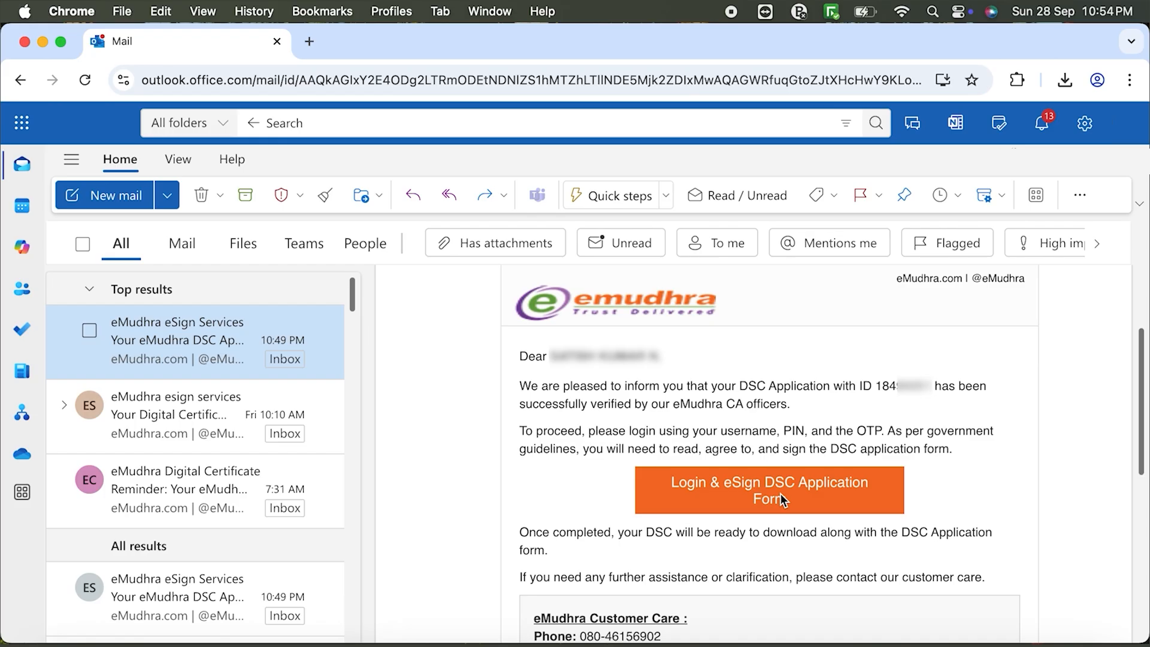
Open the eMudhra login page from the email and choose Login as Existing User.
{"action": "left_click", "coordinate": [769, 490]}
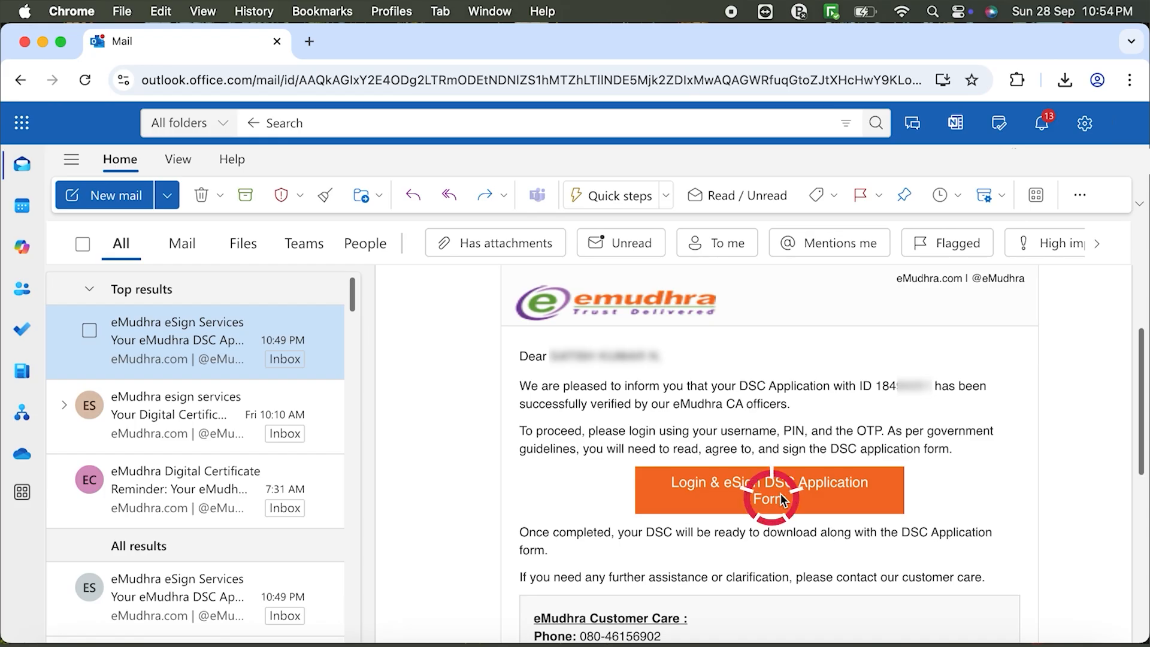
{"action": "left_click", "coordinate": [770, 490]}
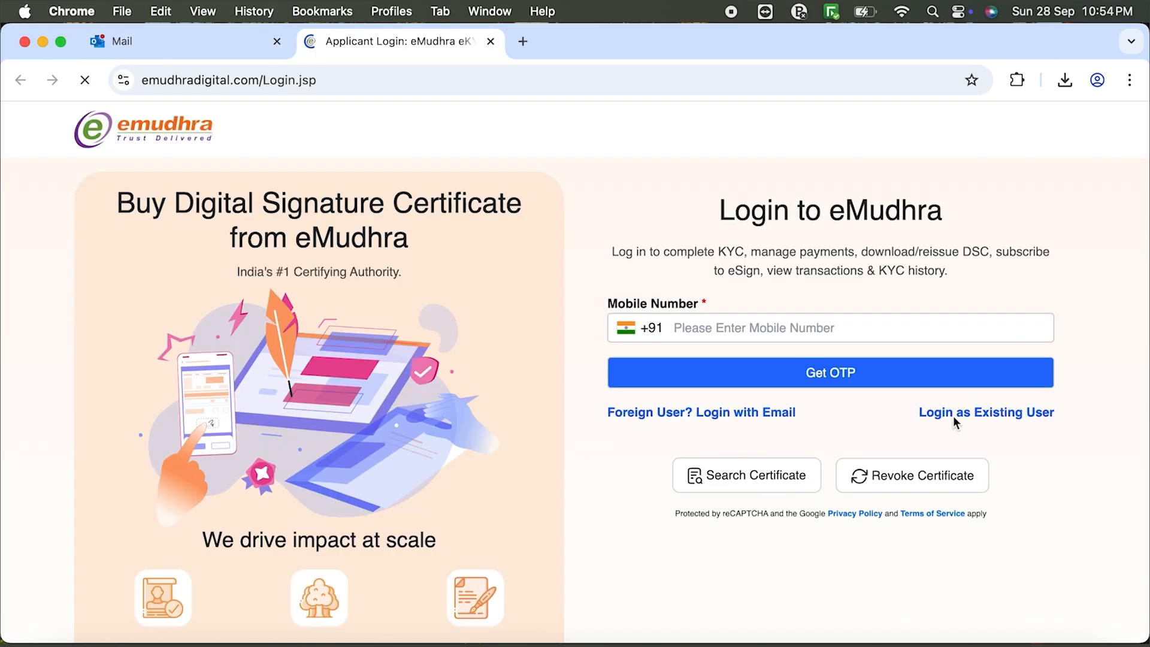
{"action": "left_click", "coordinate": [986, 412]}
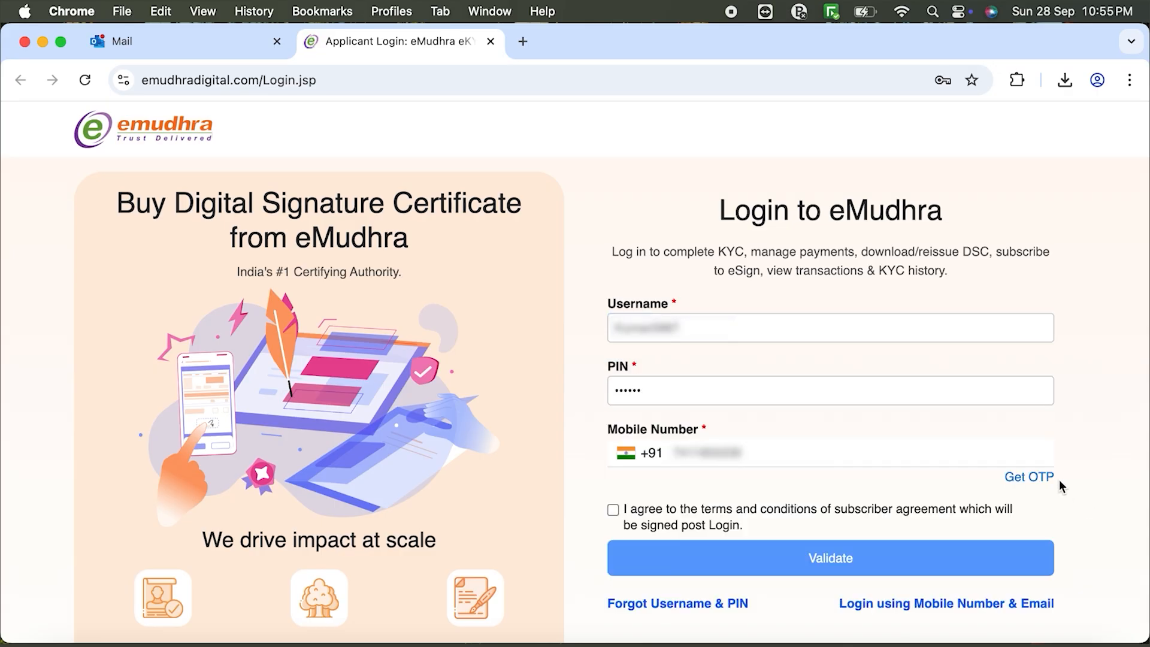
Log in with username, PIN and OTP, agreeing to terms, then Verify eSign.
{"action": "left_click", "coordinate": [1029, 476]}
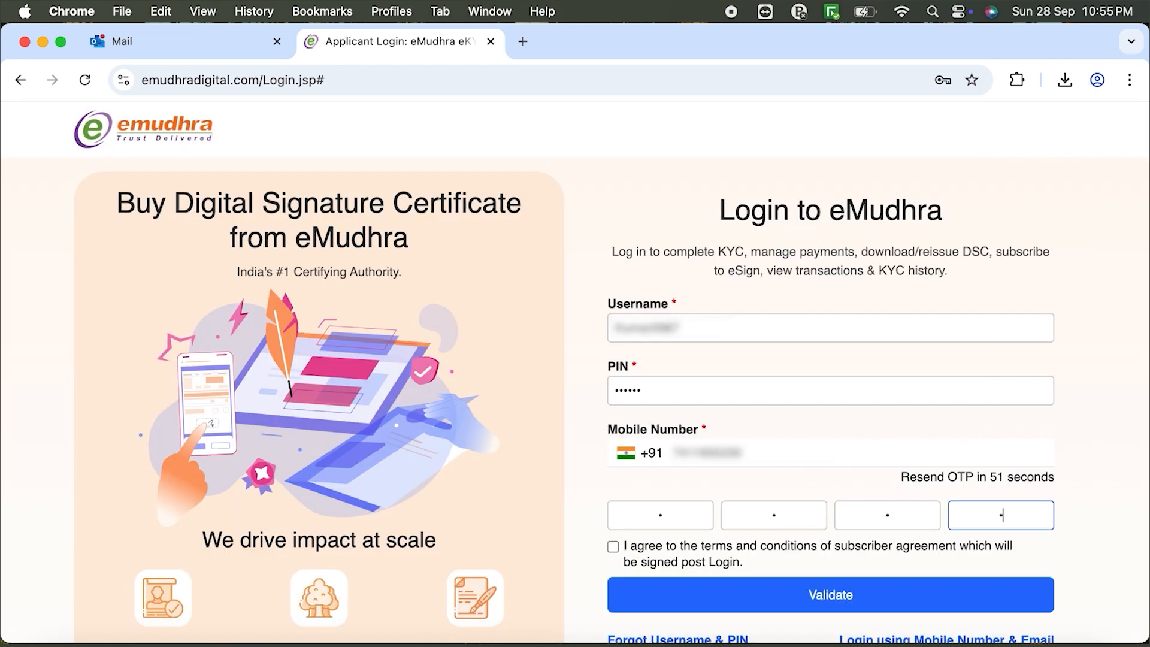
{"action": "left_click", "coordinate": [614, 547]}
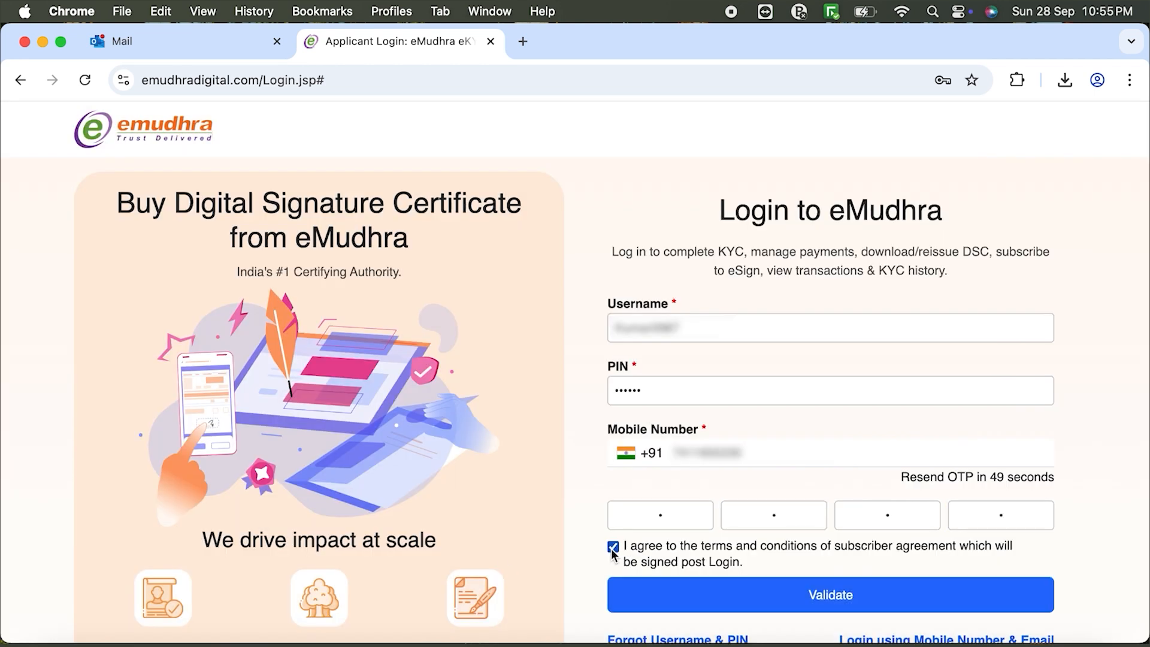
{"action": "left_click", "coordinate": [830, 594]}
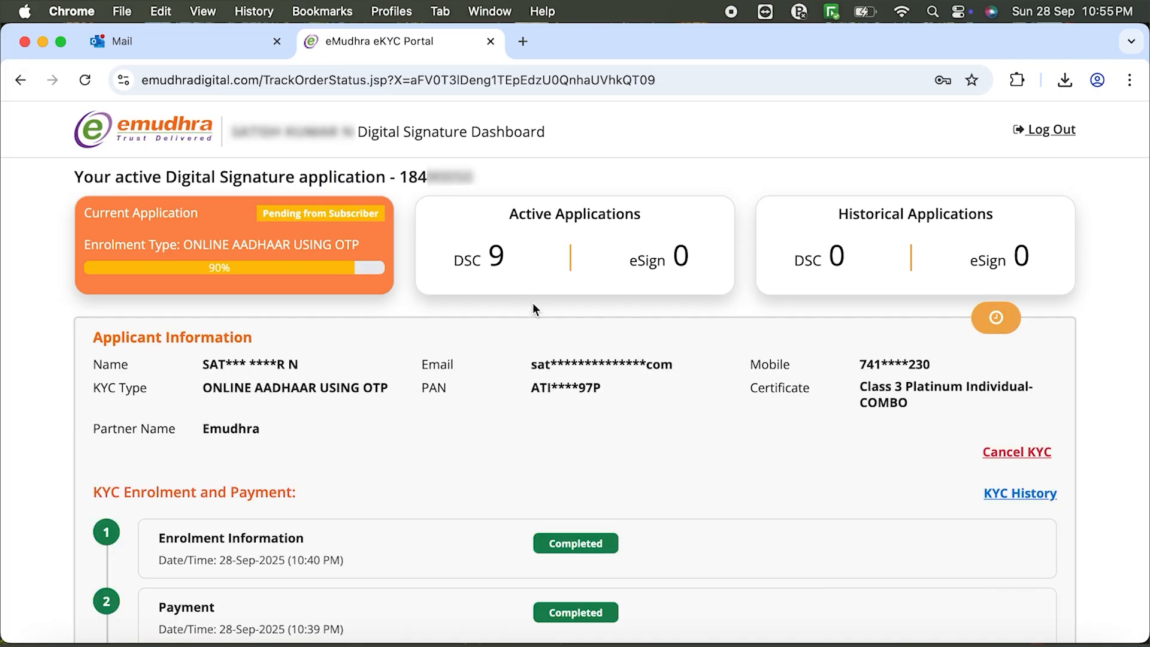
{"action": "mouse_move", "coordinate": [556, 348]}
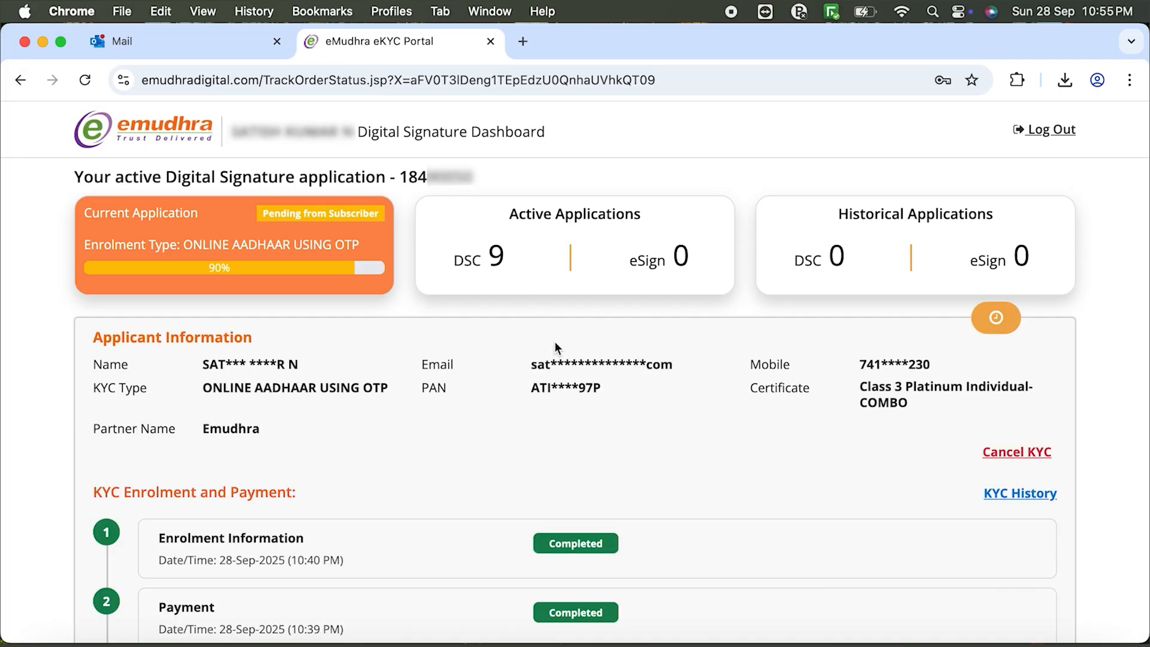
{"action": "scroll", "scroll_direction": "down", "scroll_amount": 3}
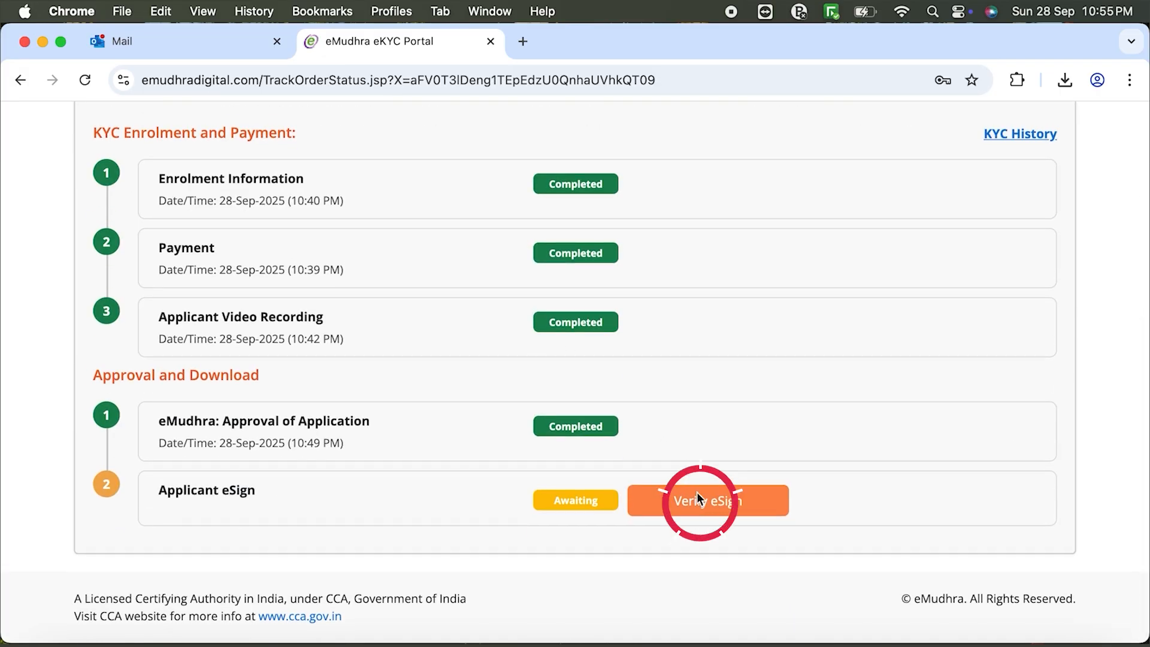
{"action": "left_click", "coordinate": [706, 500]}
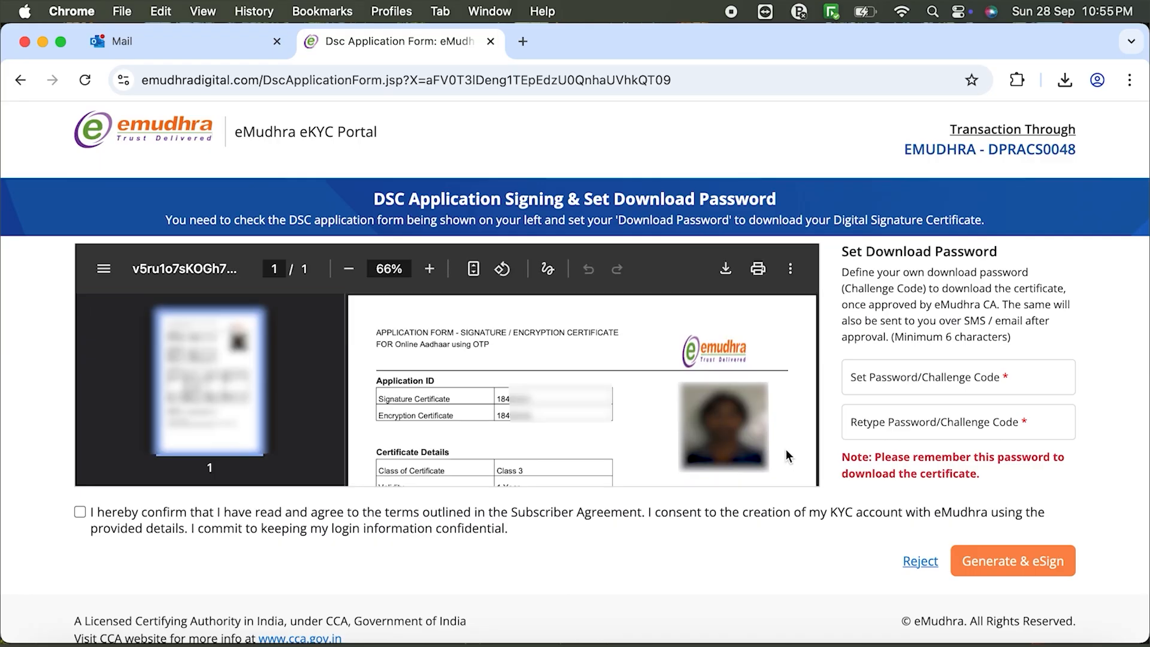
Set and confirm the download password, tick the agreement, and submit Generate & eSign.
{"action": "left_click", "coordinate": [957, 377]}
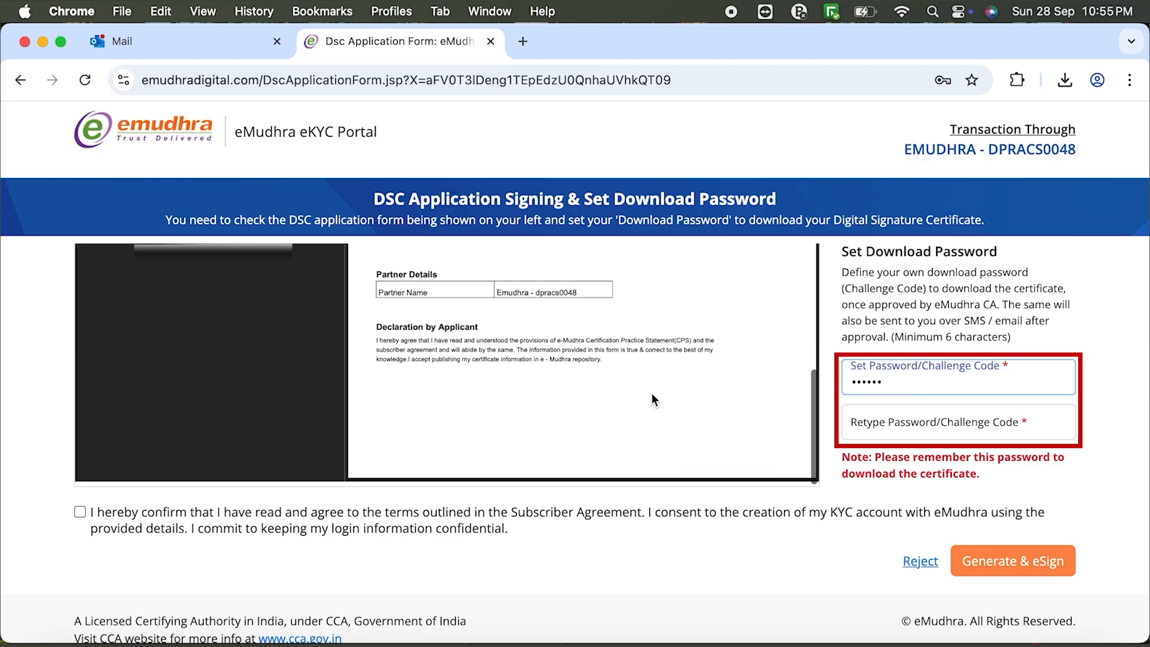
{"action": "type", "text": "•••••"}
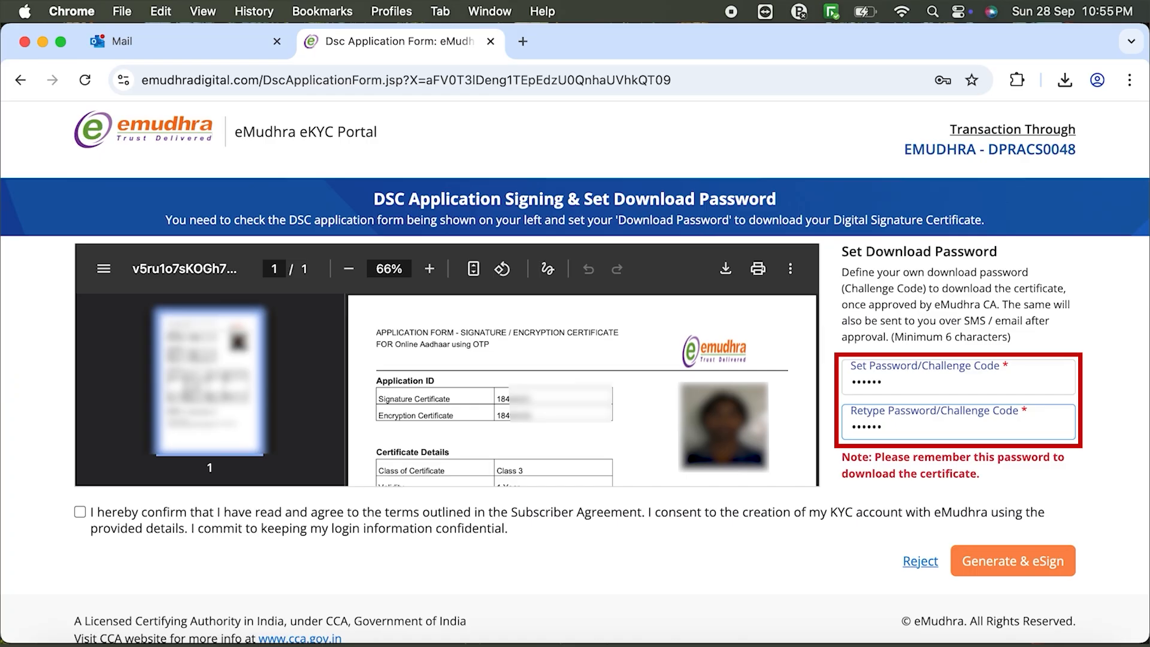
{"action": "left_click", "coordinate": [79, 512]}
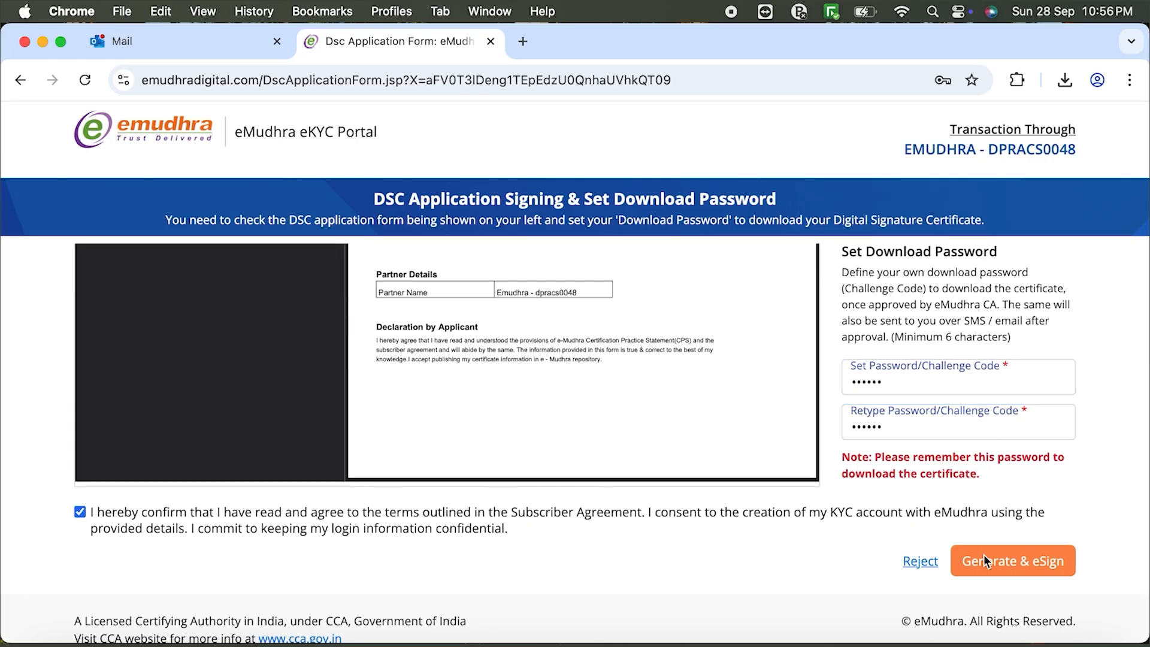
{"action": "left_click", "coordinate": [1012, 560]}
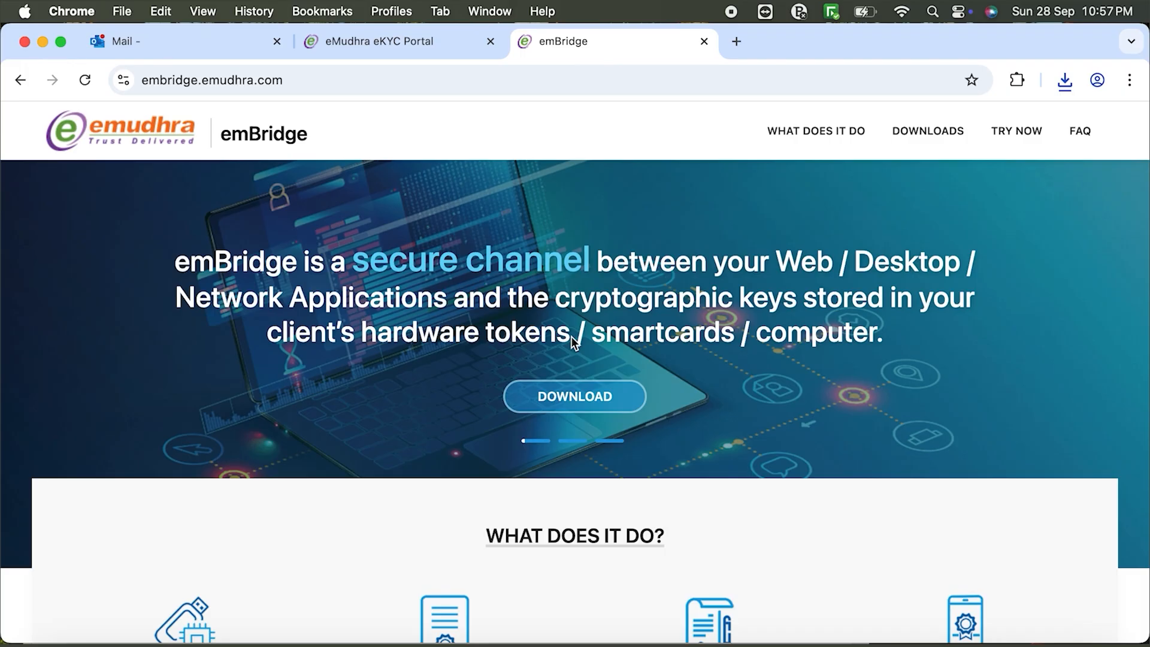
Download the MAC x64 emBridge installer from the website's download section.
{"action": "scroll", "scroll_direction": "down", "scroll_amount": 3}
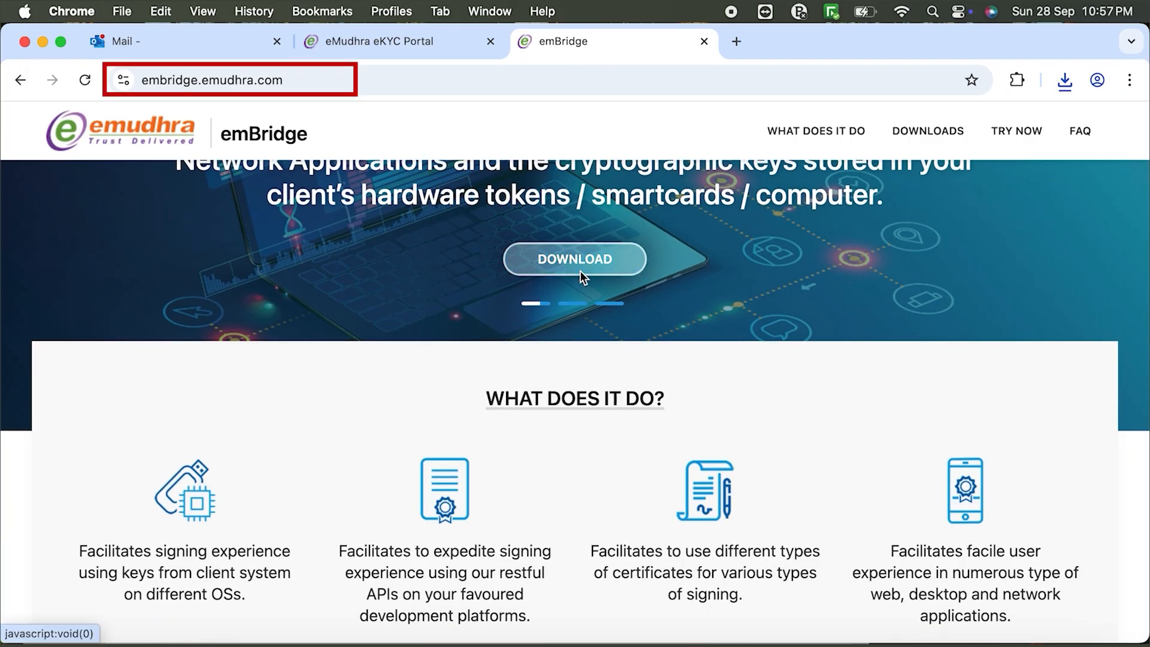
{"action": "left_click", "coordinate": [928, 130]}
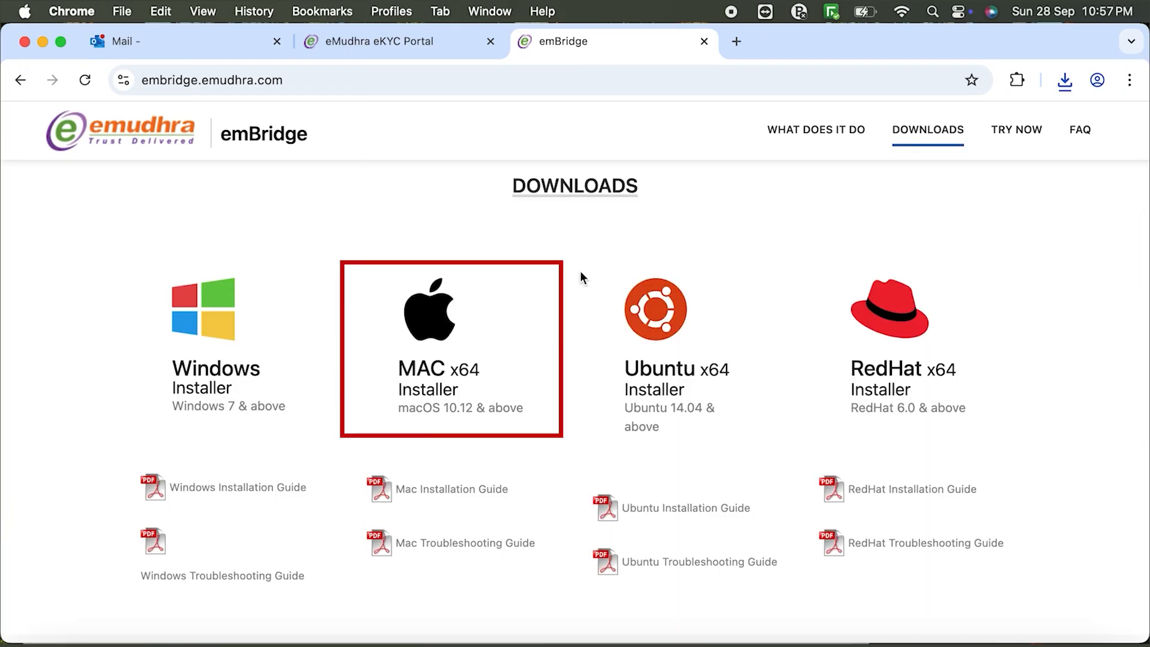
{"action": "left_click", "coordinate": [451, 348]}
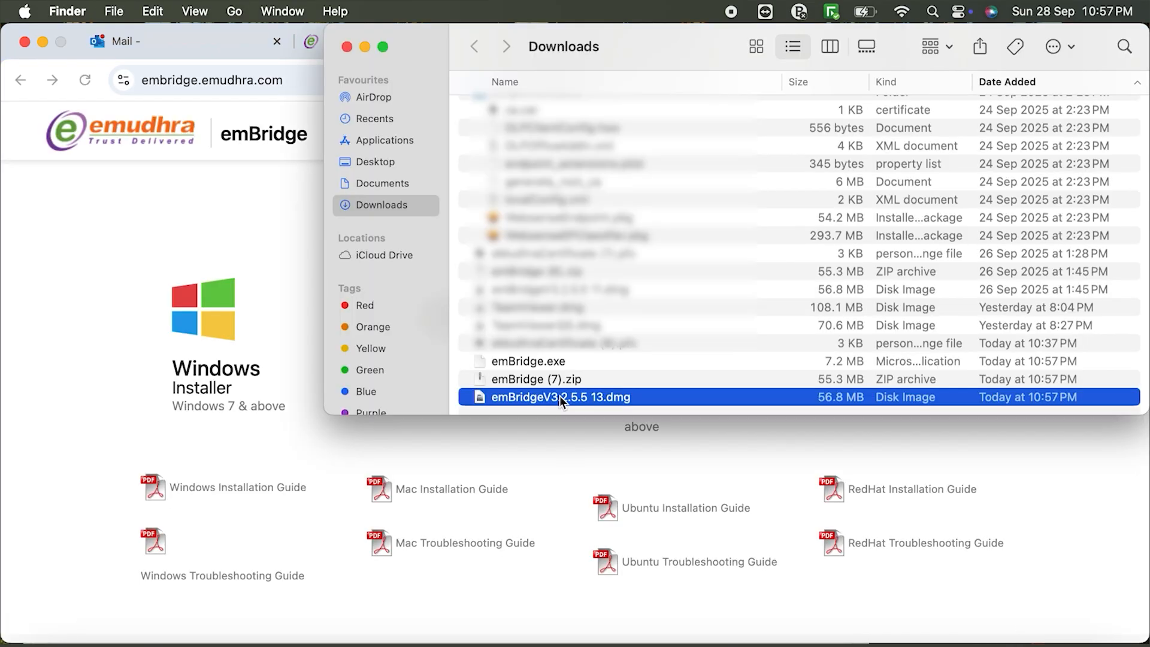
Open the emBridge disk image and install the package using the Mac password.
{"action": "double_click", "coordinate": [562, 397]}
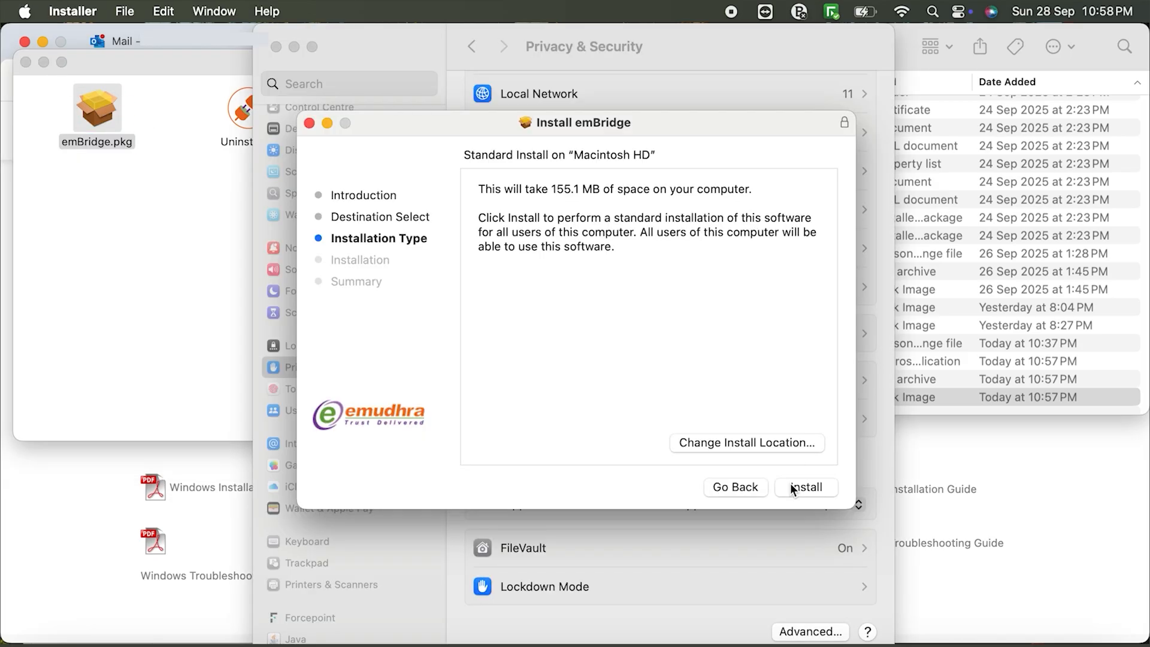
{"action": "left_click", "coordinate": [805, 486]}
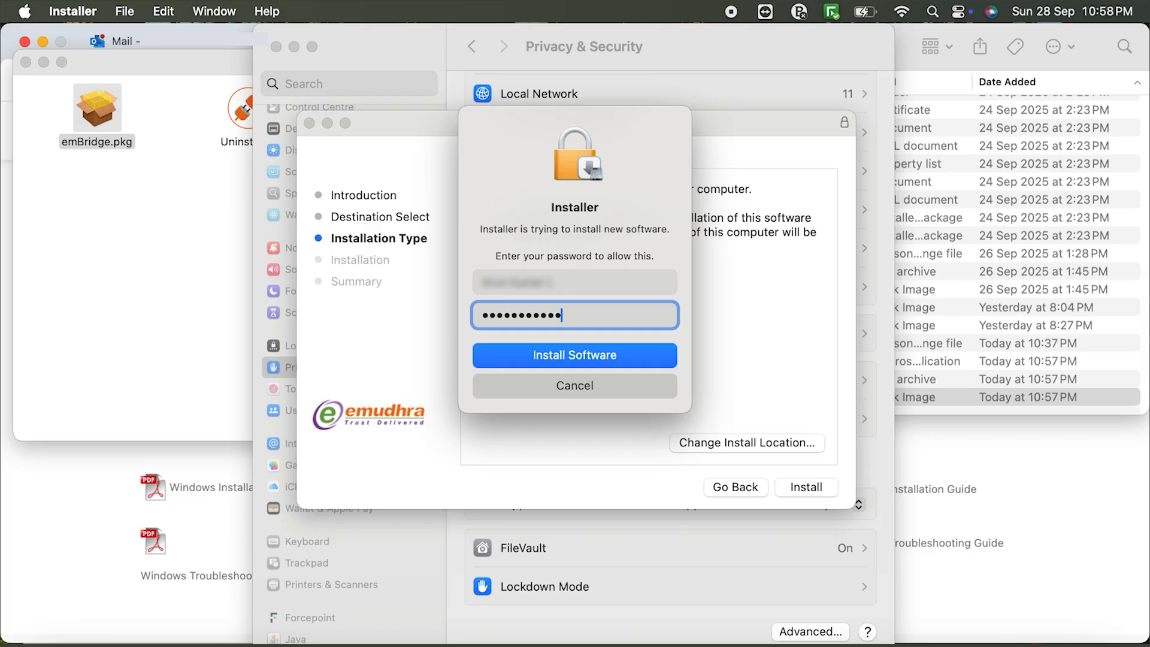
{"action": "mouse_move", "coordinate": [655, 359]}
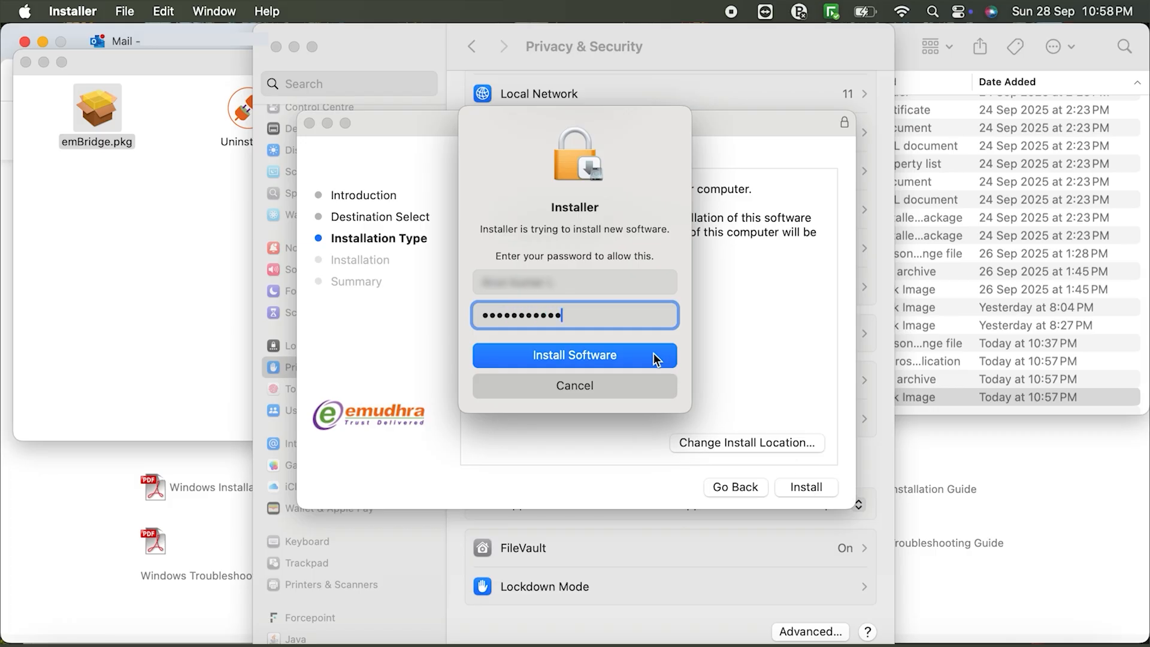
{"action": "left_click", "coordinate": [575, 355]}
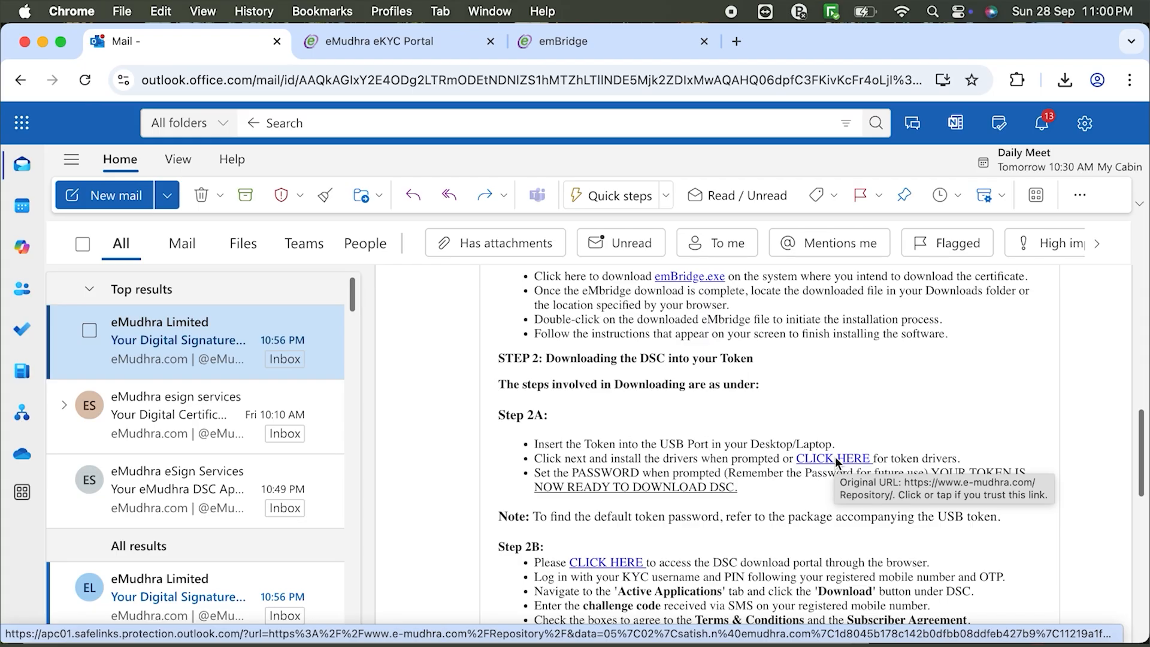
Open the token driver repository and download Precision InnaIT (MAC).
{"action": "left_click", "coordinate": [834, 458]}
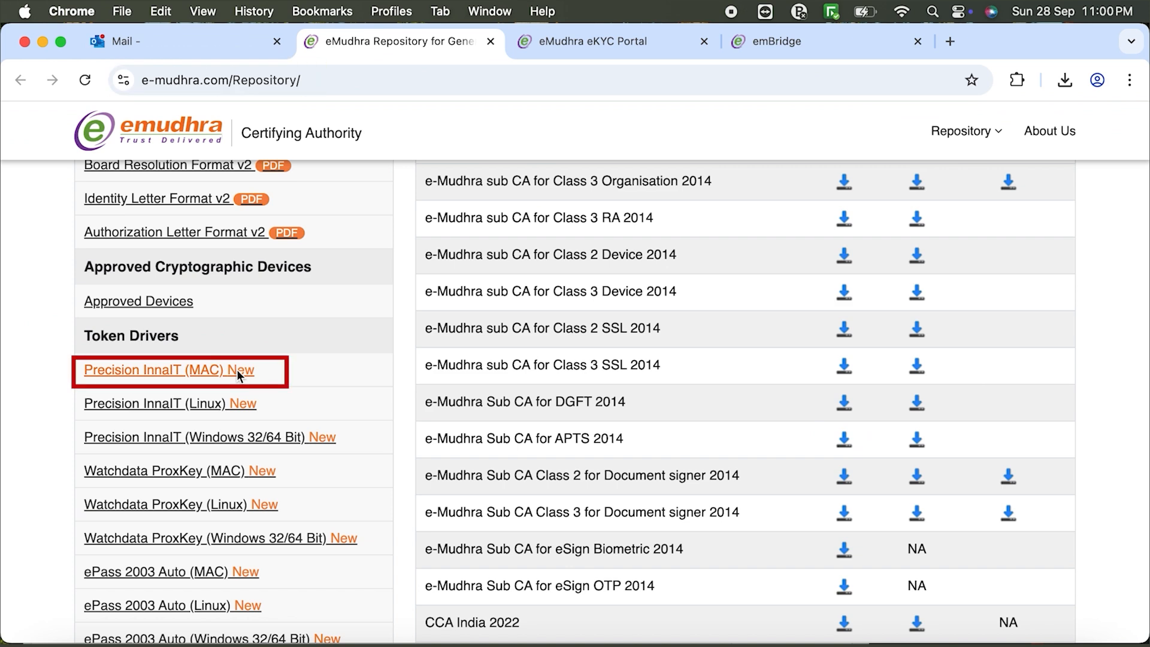
{"action": "left_click", "coordinate": [168, 370]}
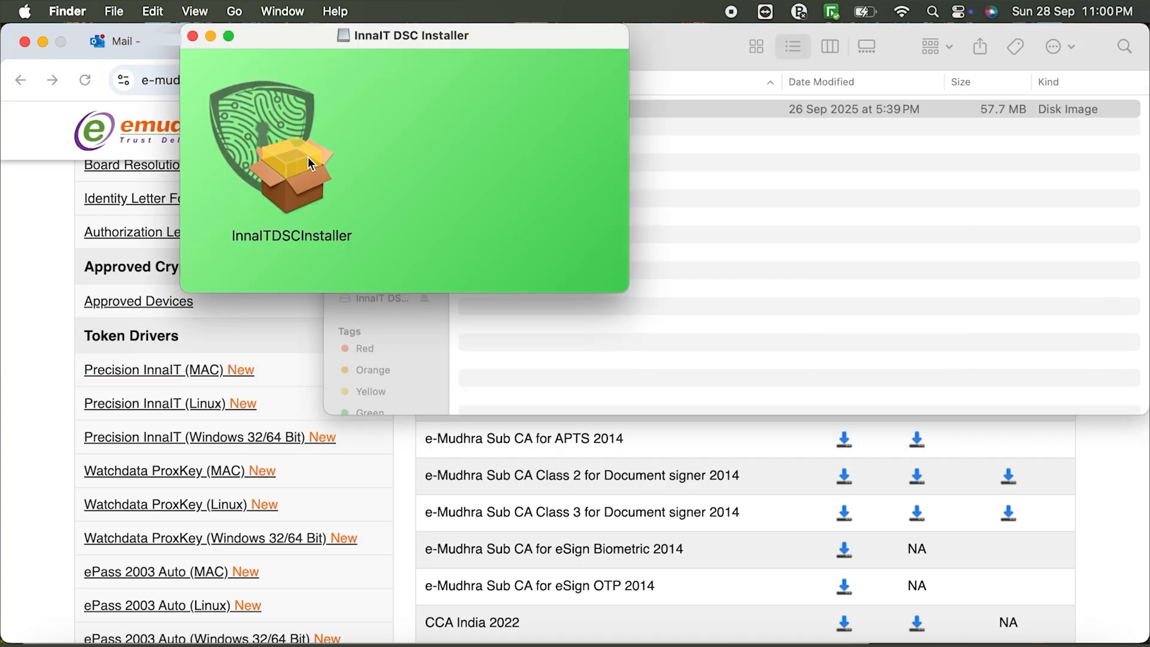
Run InnaITDSCInstaller, allow it in Privacy & Security, authorise, then close the installer.
{"action": "left_click", "coordinate": [291, 169]}
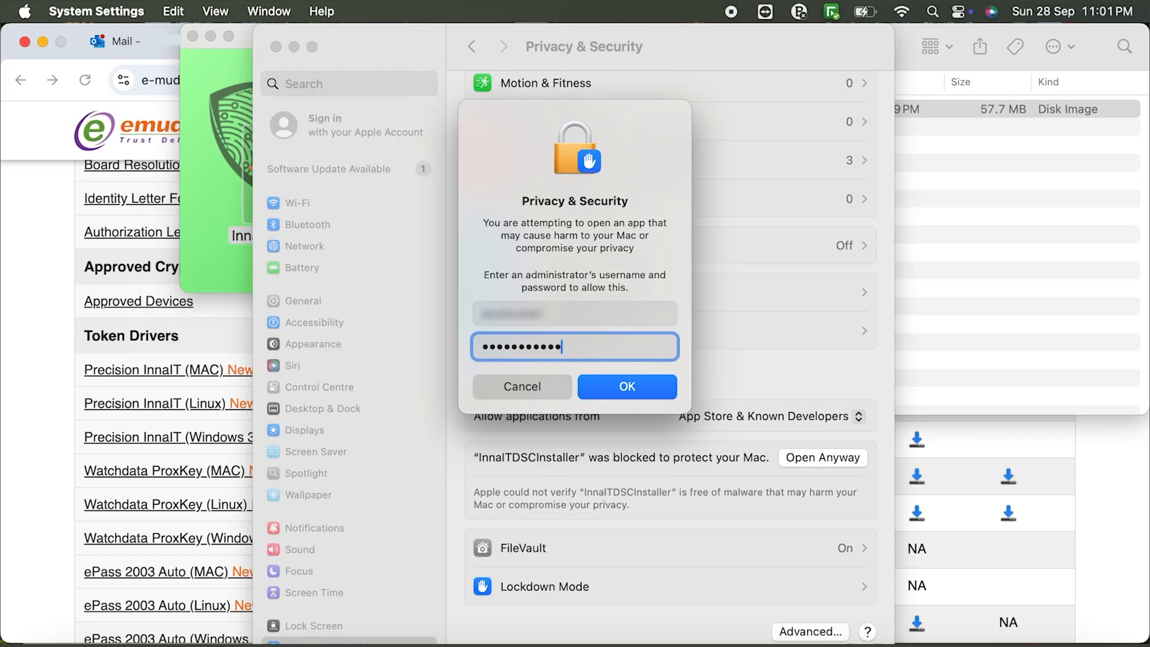
{"action": "left_click", "coordinate": [625, 387]}
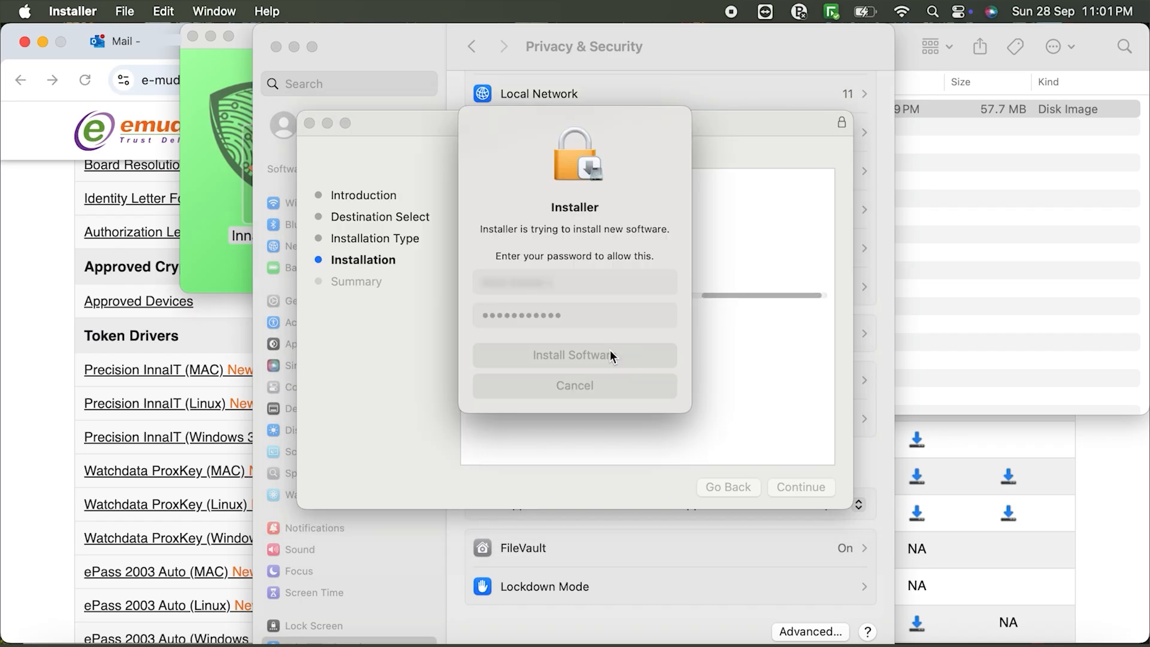
{"action": "left_click", "coordinate": [574, 355]}
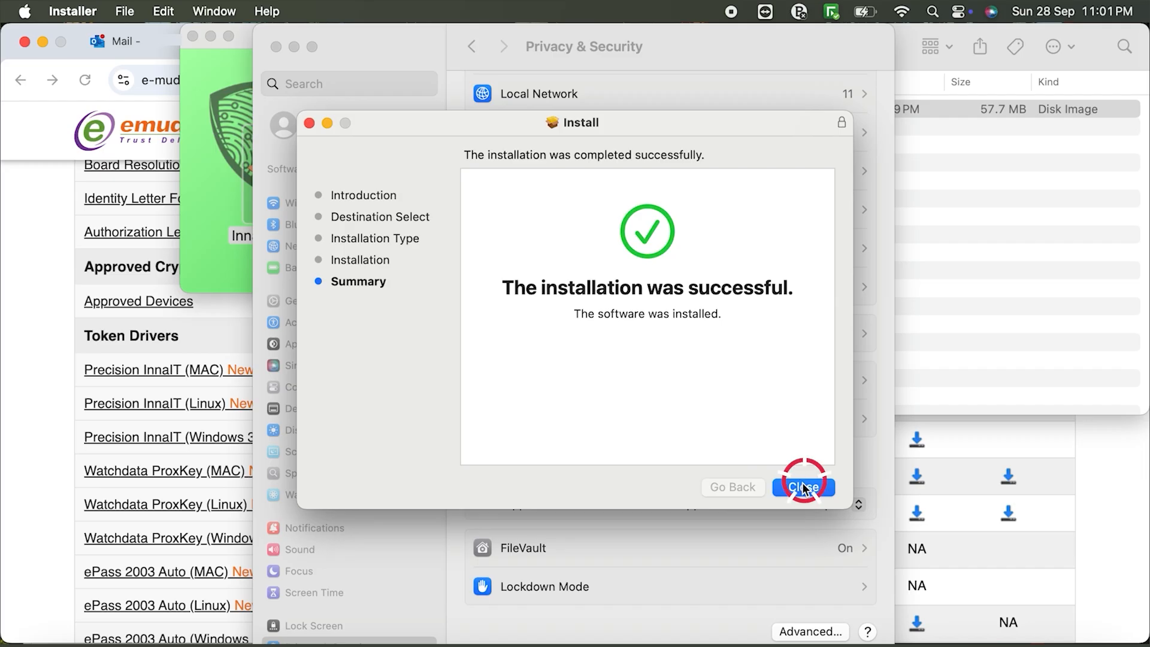
{"action": "left_click", "coordinate": [803, 486]}
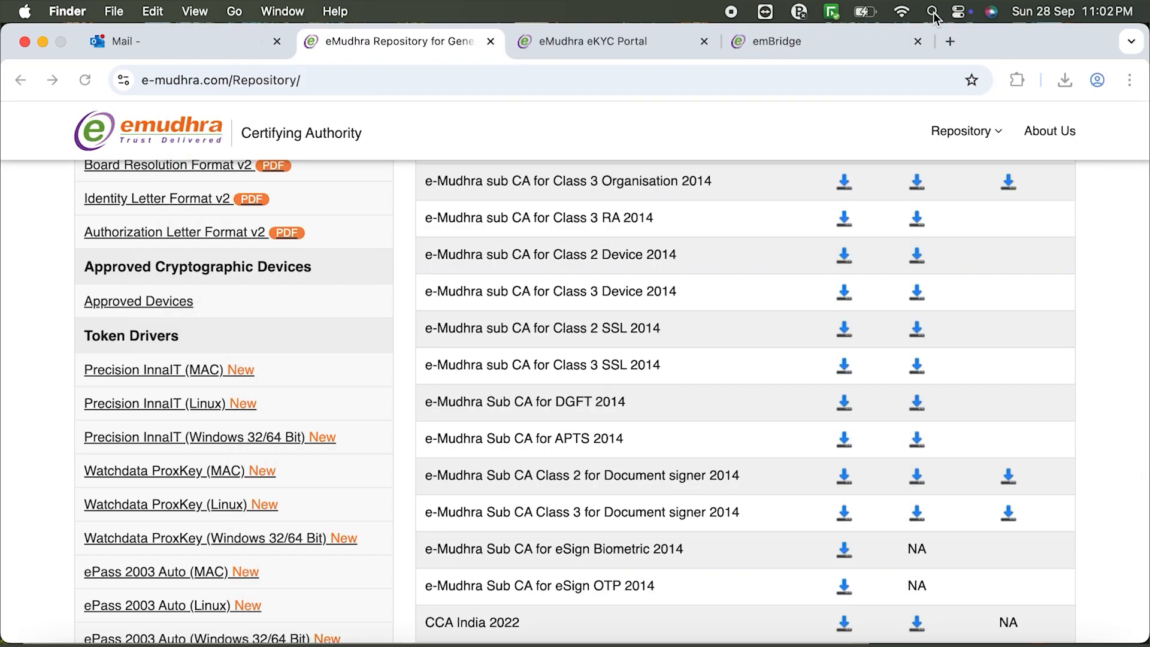
Find InnaIT in Spotlight, open Token Manager, and log in as User with the PIN.
{"action": "left_click", "coordinate": [934, 12]}
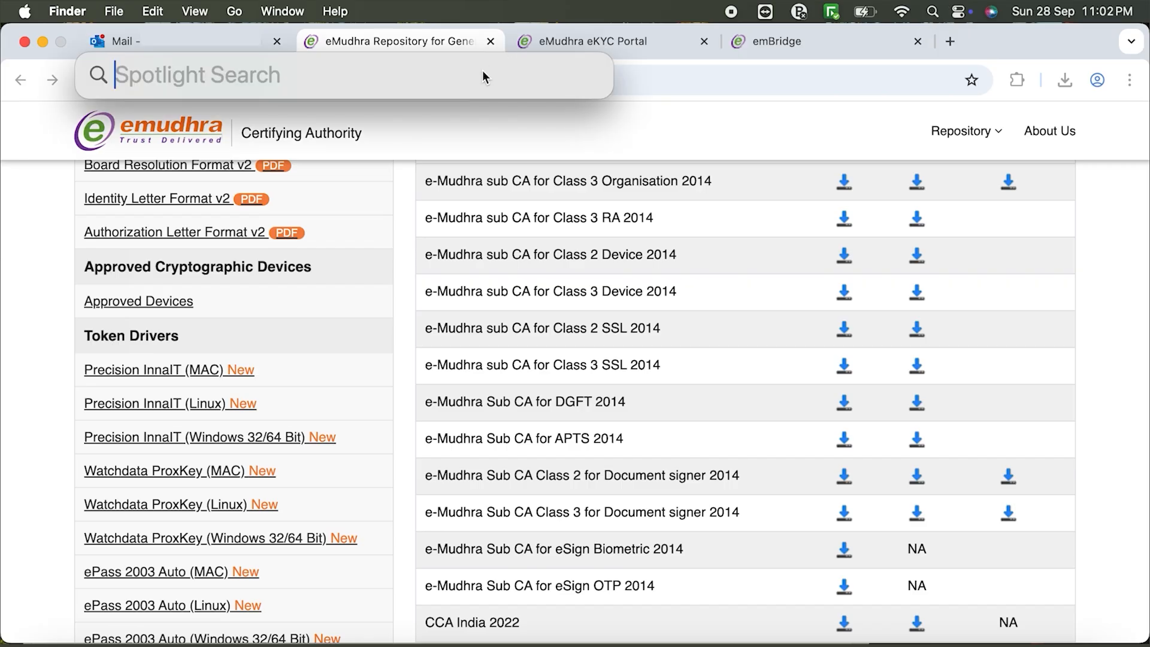
{"action": "type", "text": "inn"}
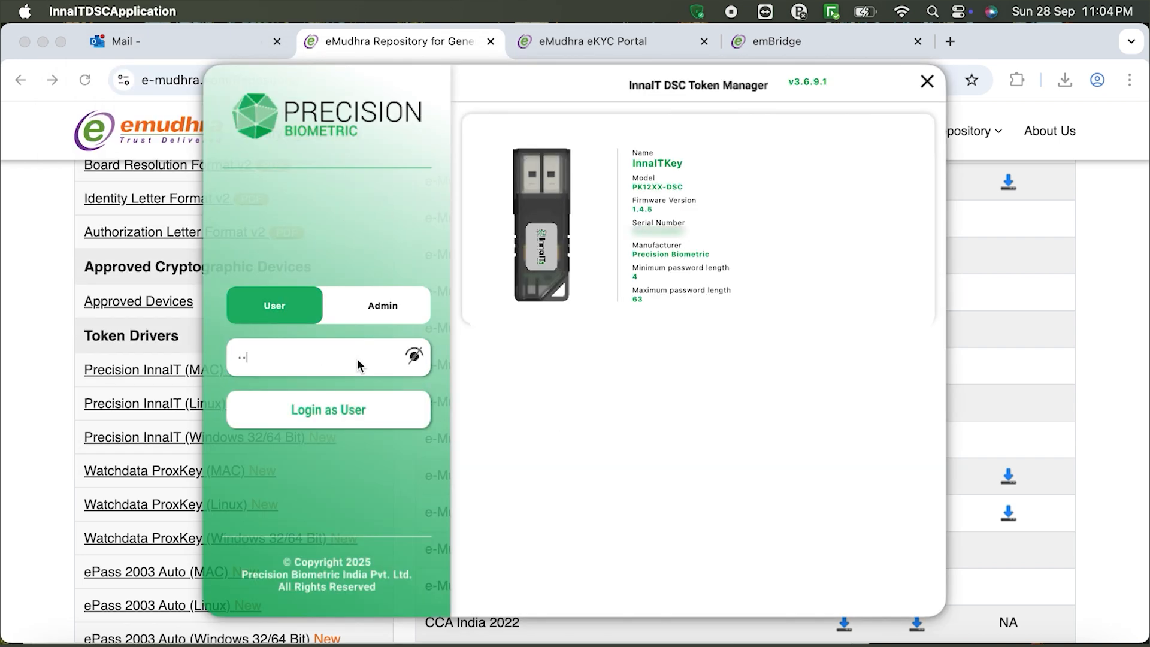
{"action": "left_click", "coordinate": [328, 410]}
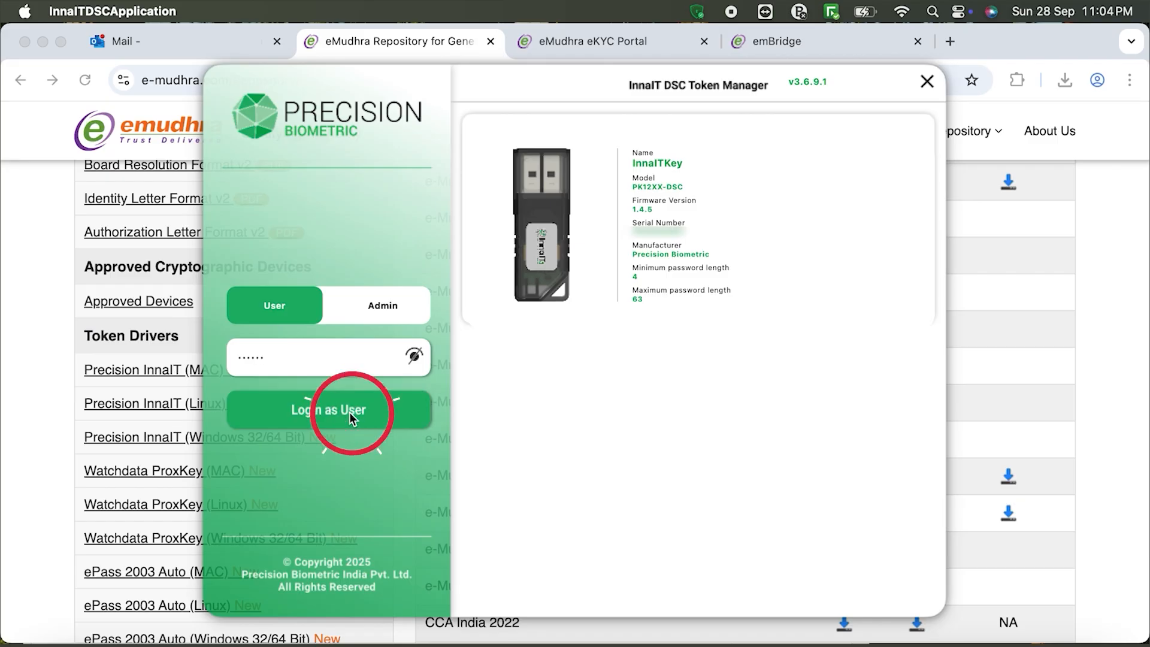
{"action": "left_click", "coordinate": [328, 409]}
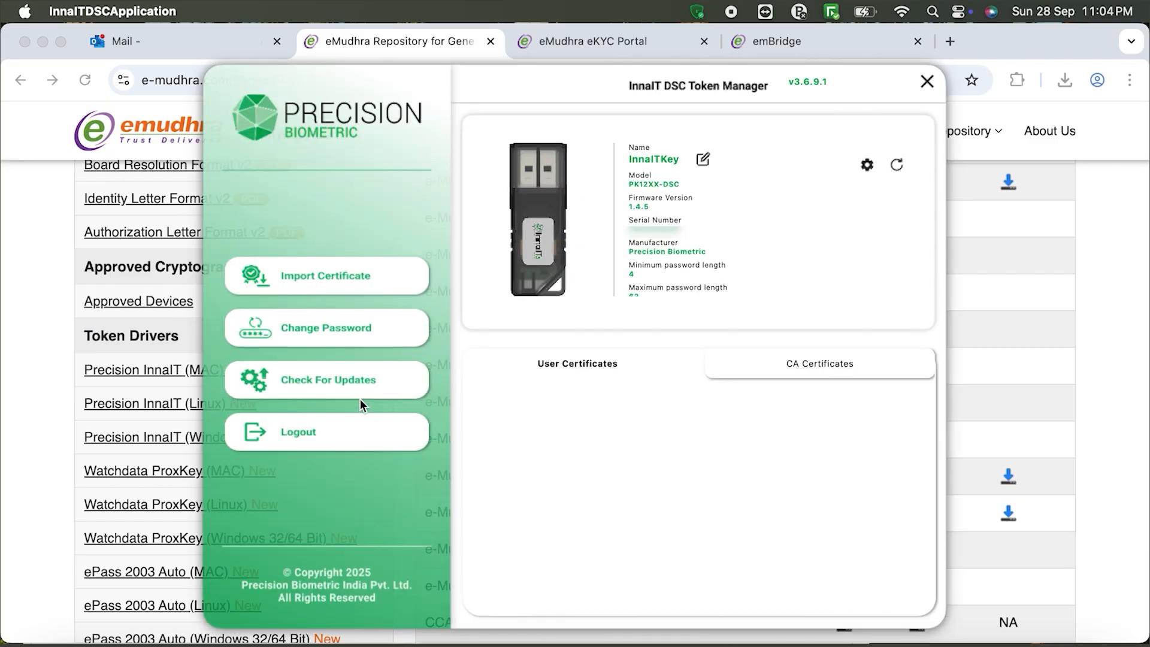
Replace the token's old password with a new one and dismiss the Success message.
{"action": "left_click", "coordinate": [326, 328]}
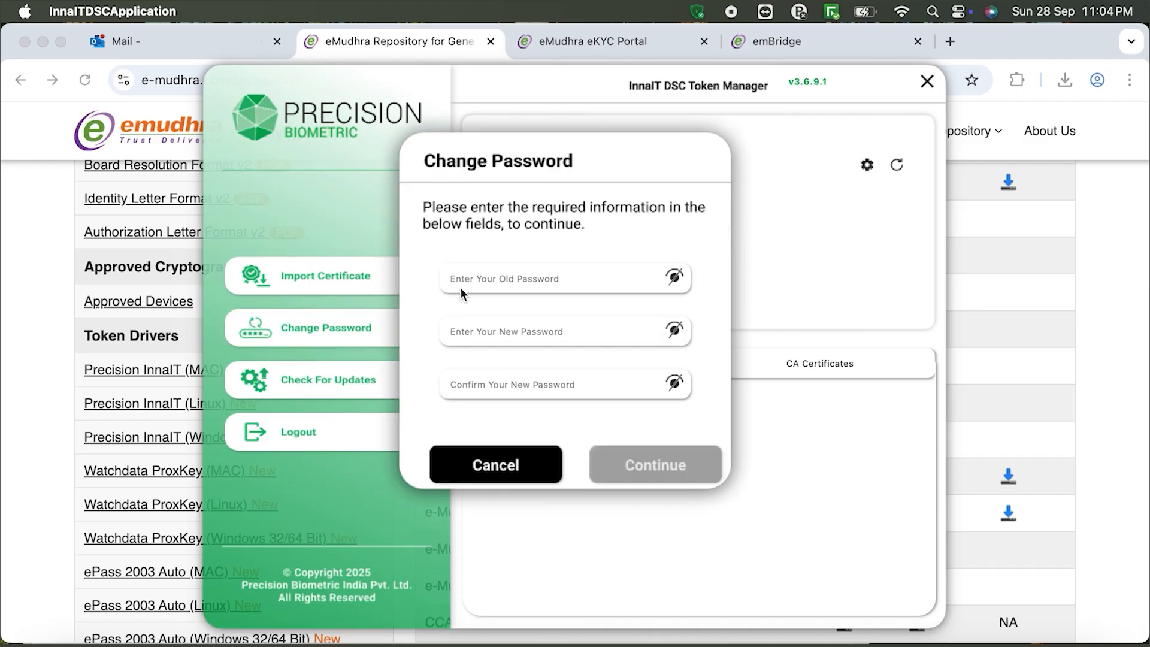
{"action": "type", "text": "••••••"}
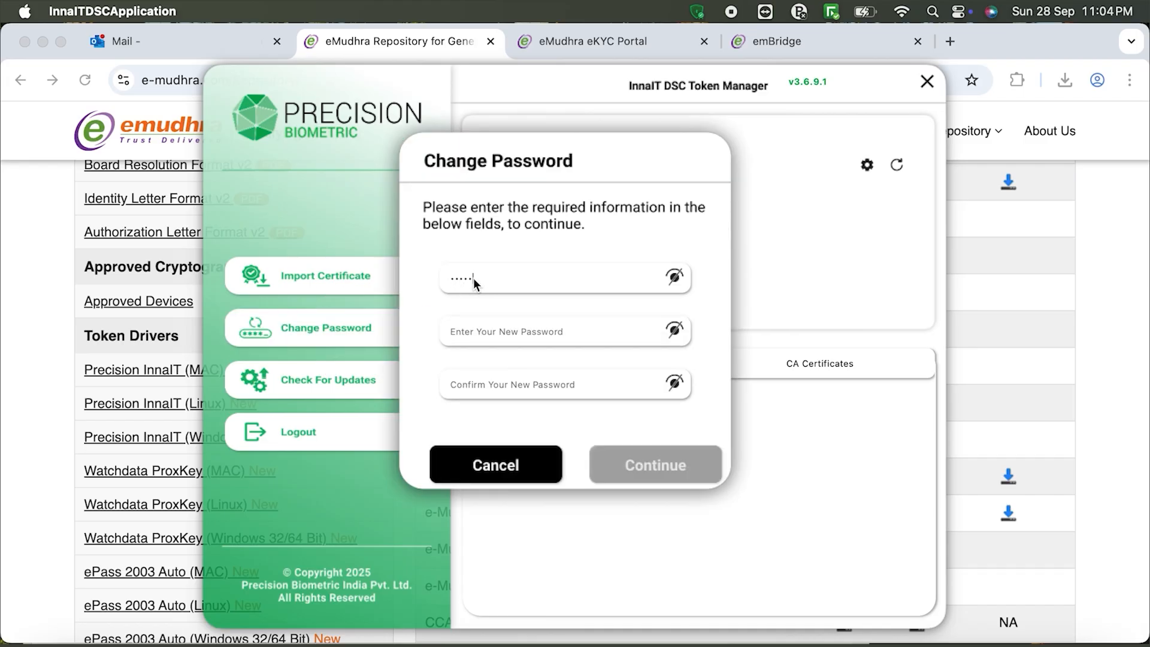
{"action": "type", "text": "•••••"}
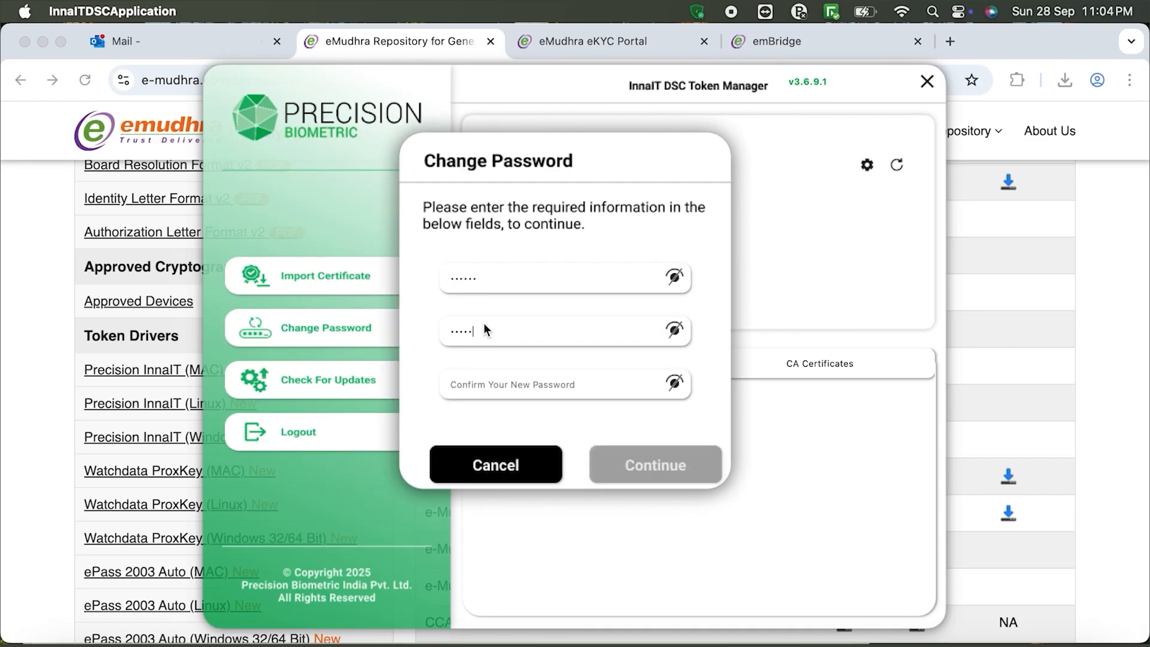
{"action": "left_click", "coordinate": [565, 384]}
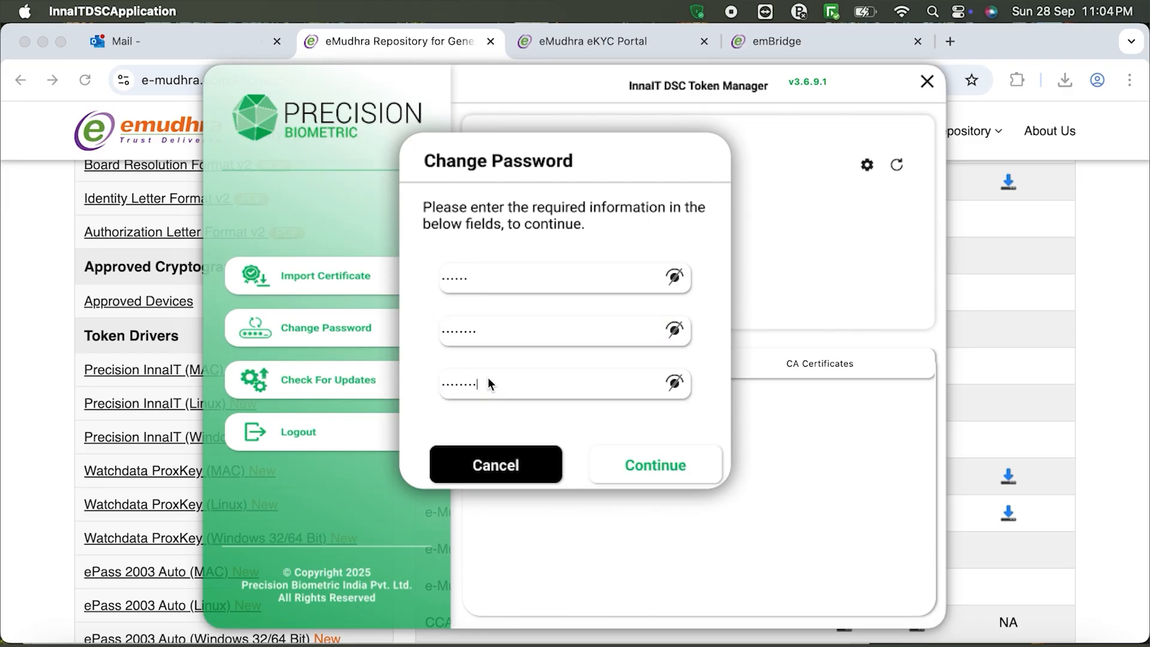
{"action": "left_click", "coordinate": [654, 465]}
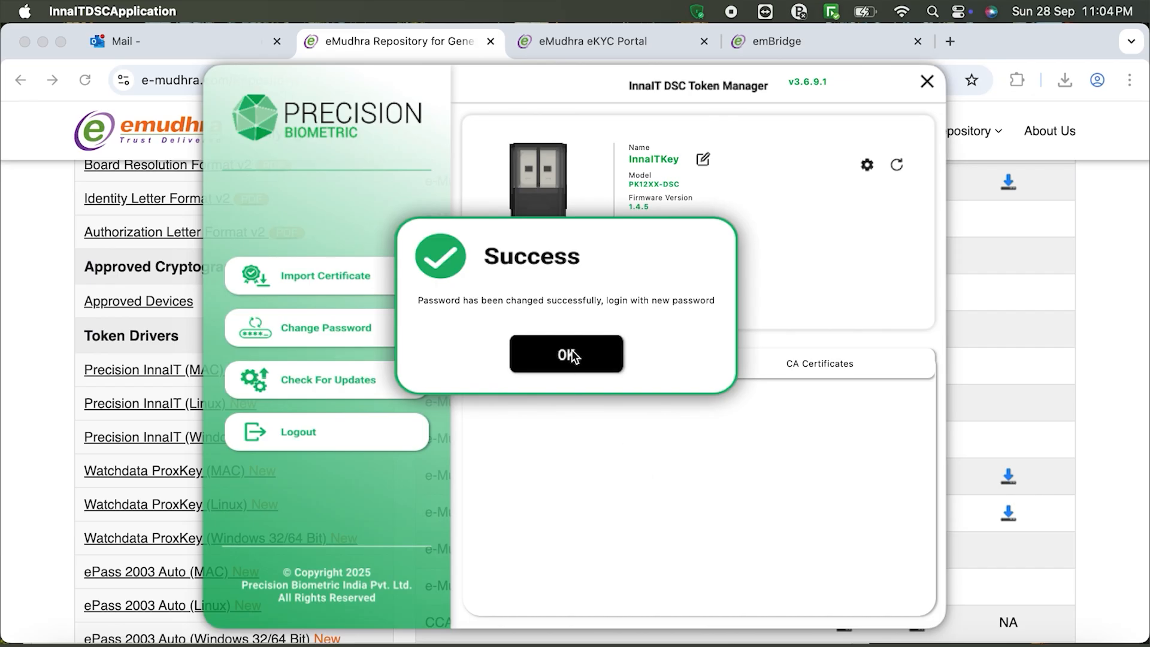
{"action": "left_click", "coordinate": [565, 353]}
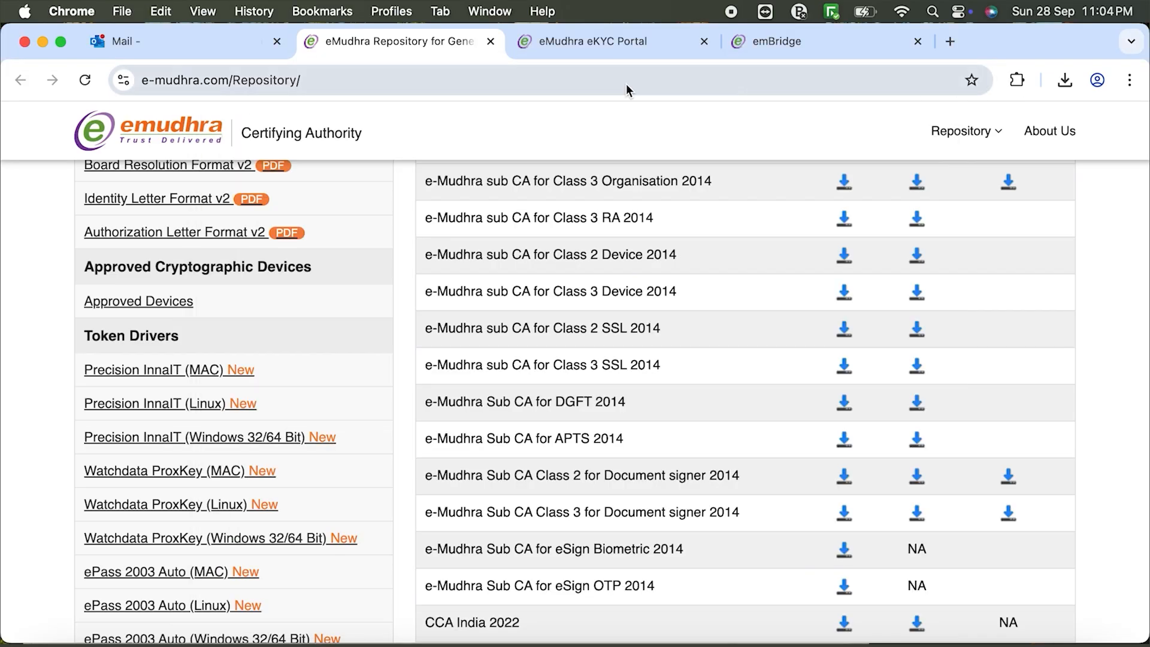
Enter the download password for the last pending Signature row on the portal dashboard.
{"action": "left_click", "coordinate": [611, 41]}
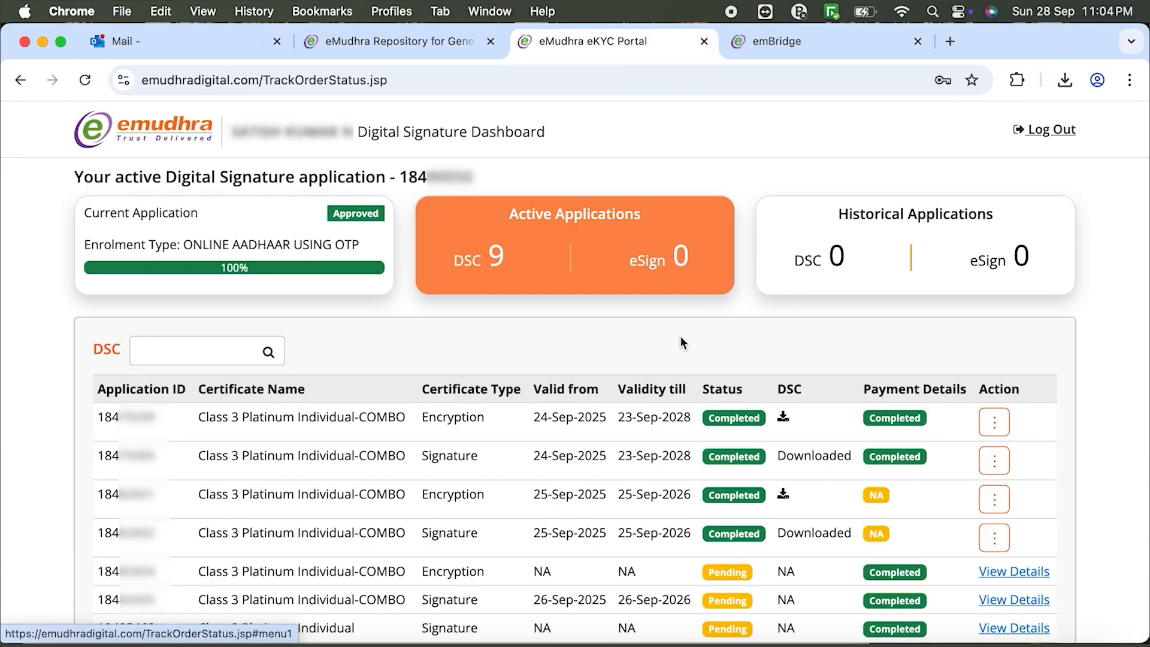
{"action": "scroll", "scroll_direction": "down", "scroll_amount": 3}
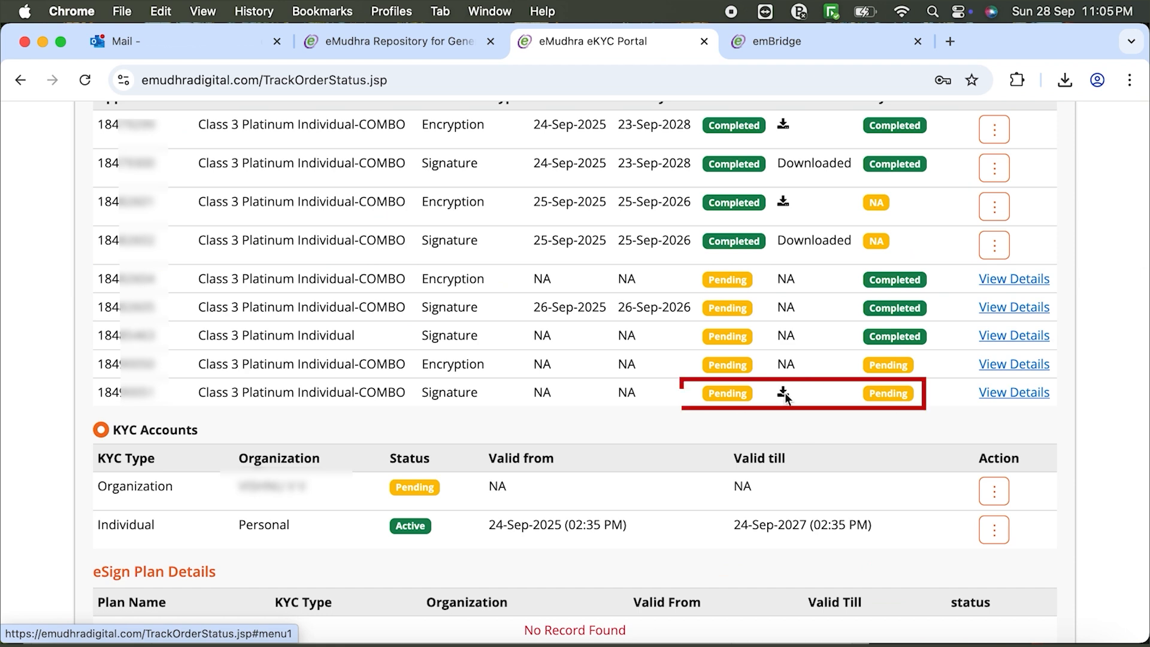
{"action": "left_click", "coordinate": [784, 393]}
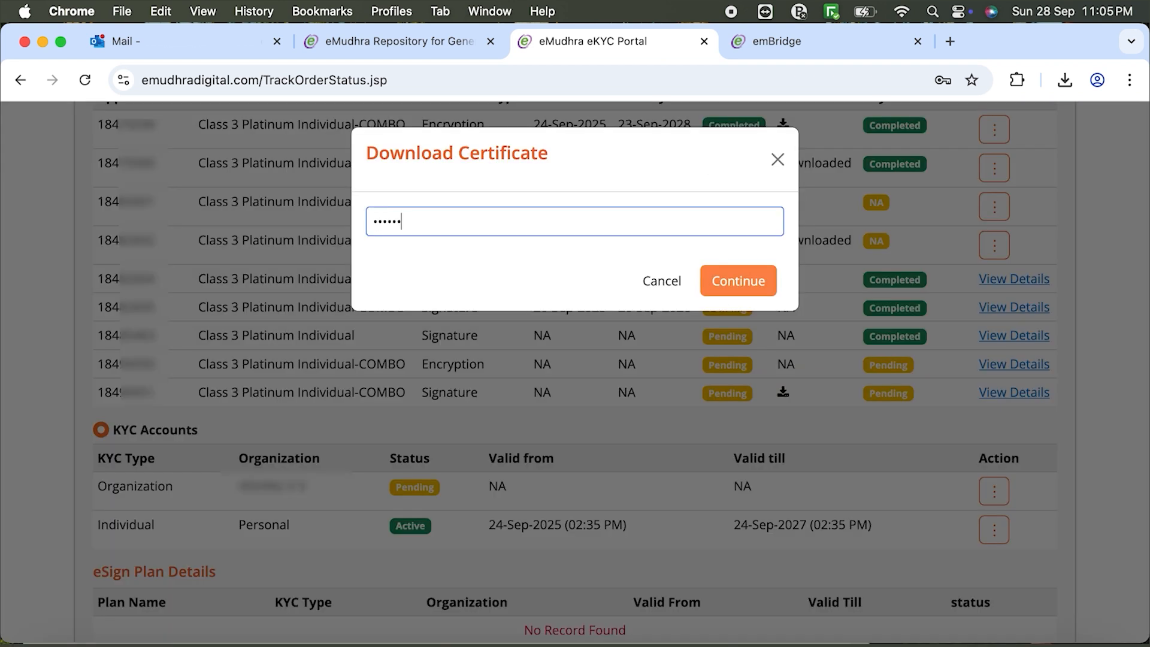
{"action": "left_click", "coordinate": [738, 280]}
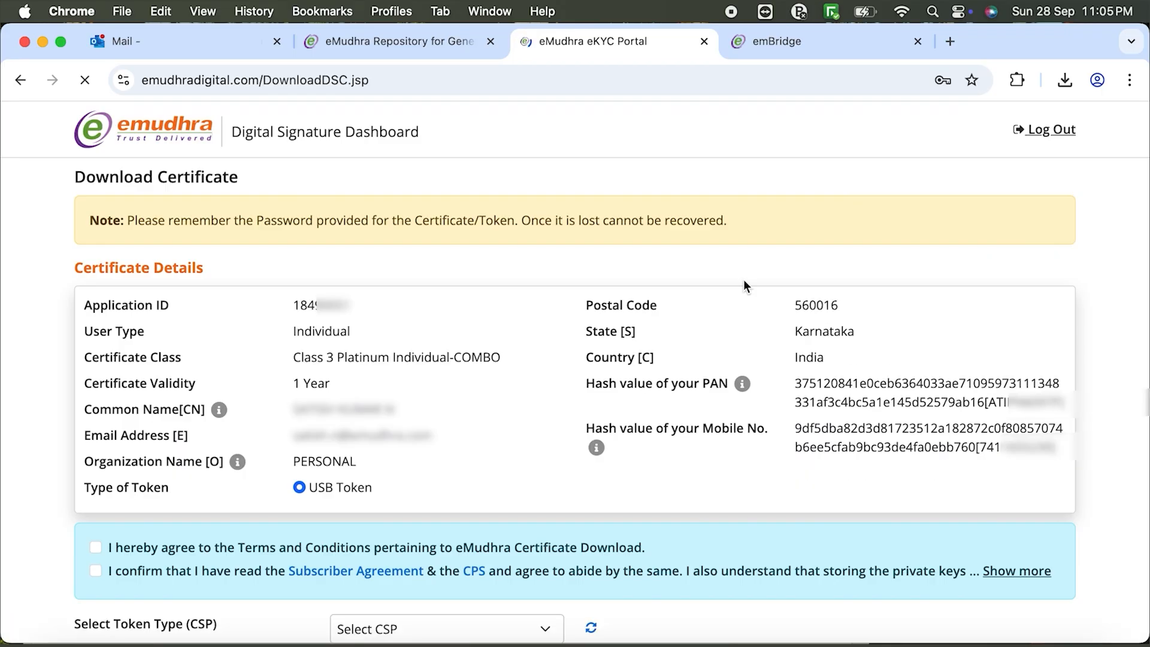
Tick both agreements, select InnaIT Cryptographic Provider, and download with the Token Password.
{"action": "scroll", "scroll_direction": "down", "scroll_amount": 3}
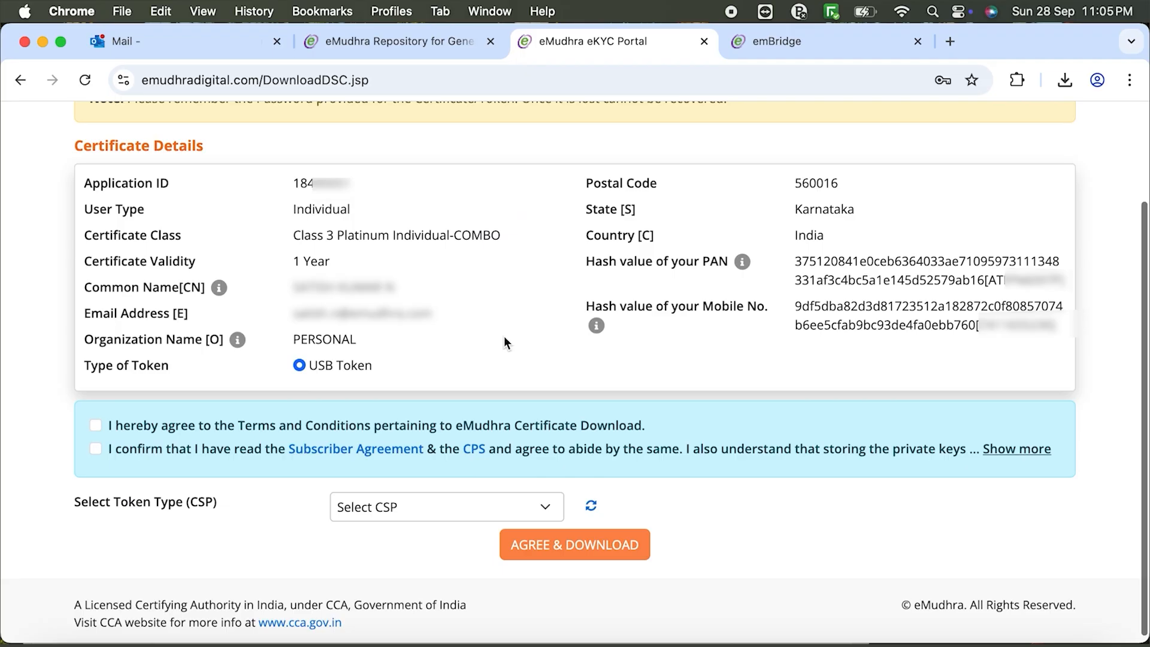
{"action": "left_click", "coordinate": [95, 448]}
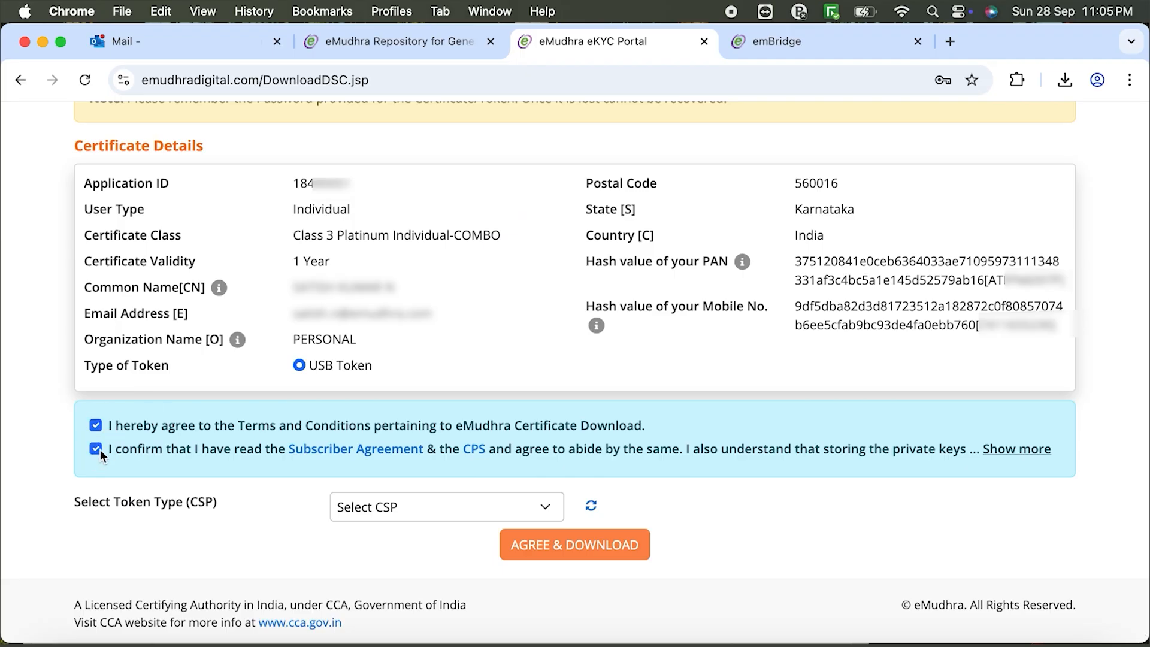
{"action": "left_click", "coordinate": [1016, 448]}
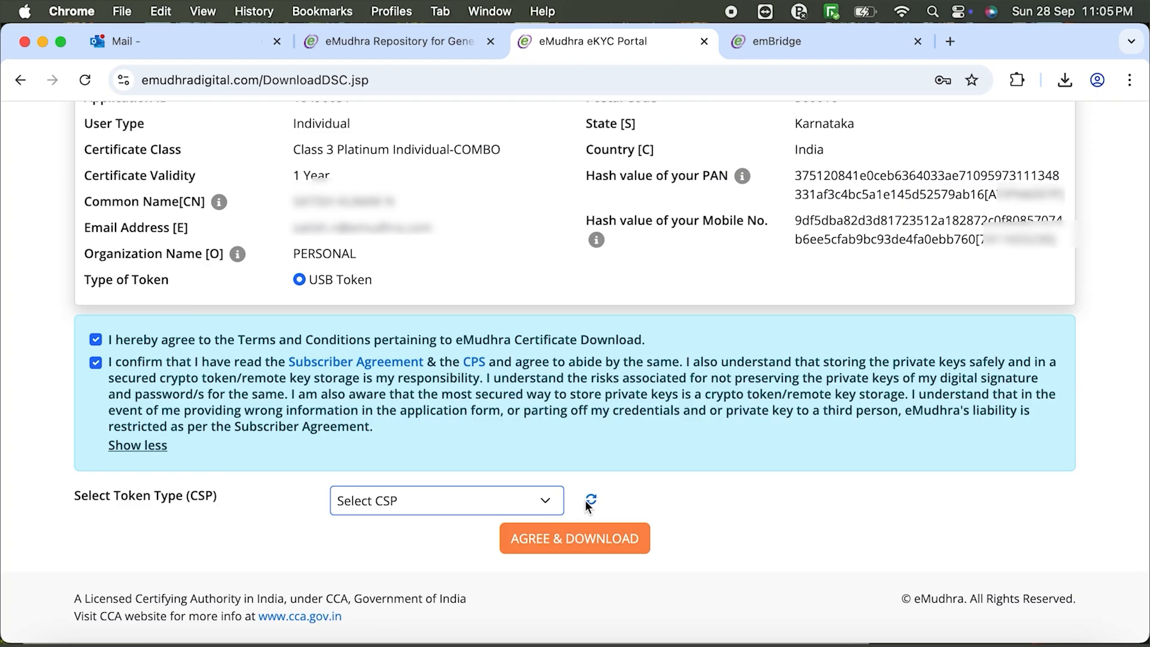
{"action": "left_click", "coordinate": [446, 500]}
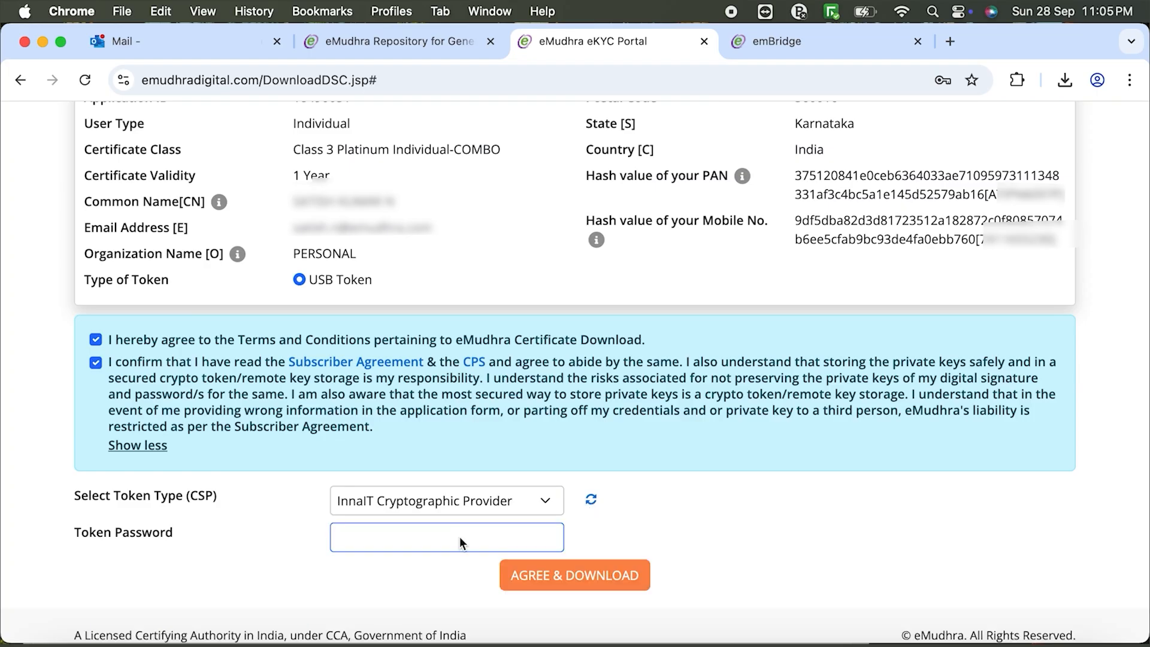
{"action": "type", "text": "•••••"}
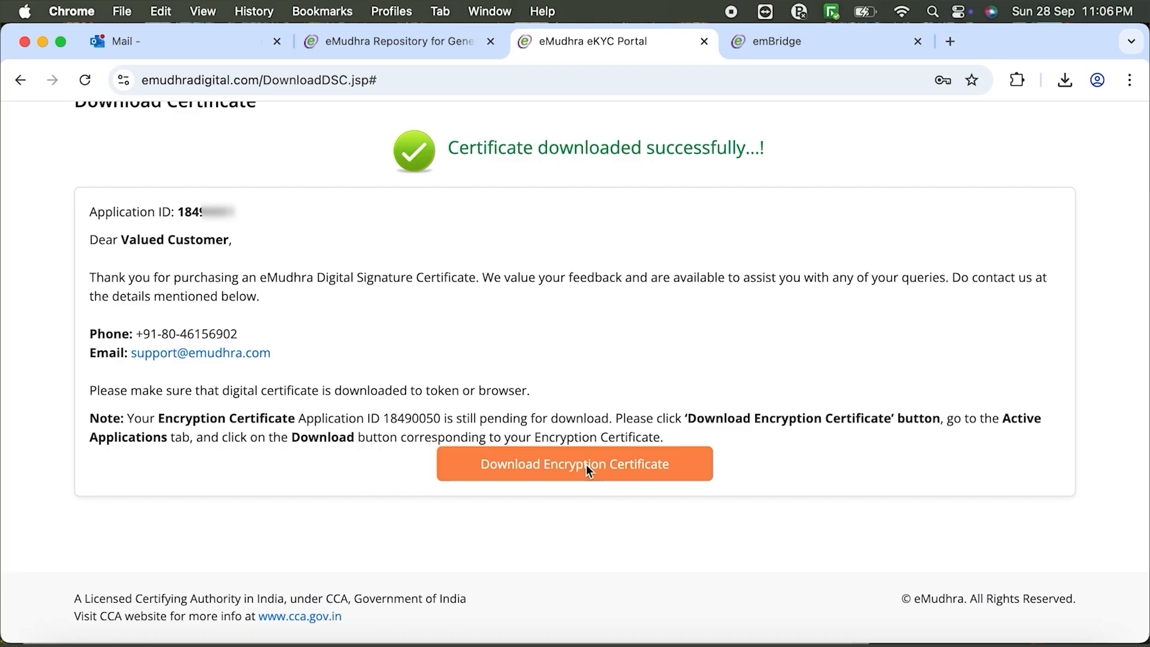
Open the pending encryption certificate's download step and submit its download password.
{"action": "left_click", "coordinate": [574, 463]}
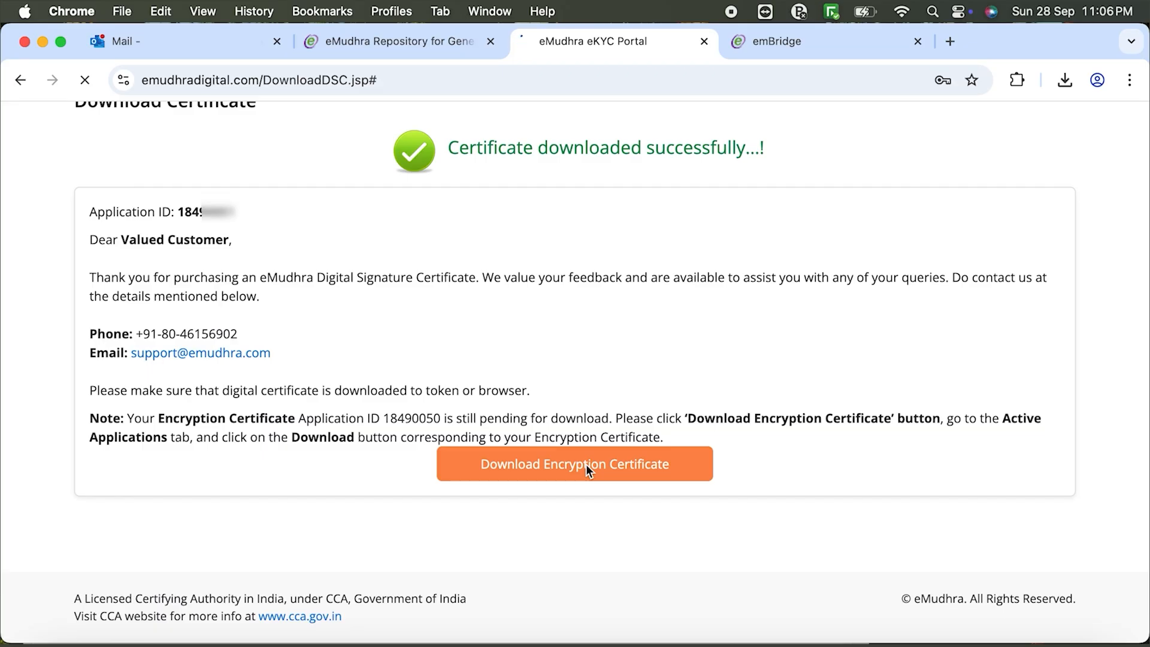
{"action": "left_click", "coordinate": [574, 464]}
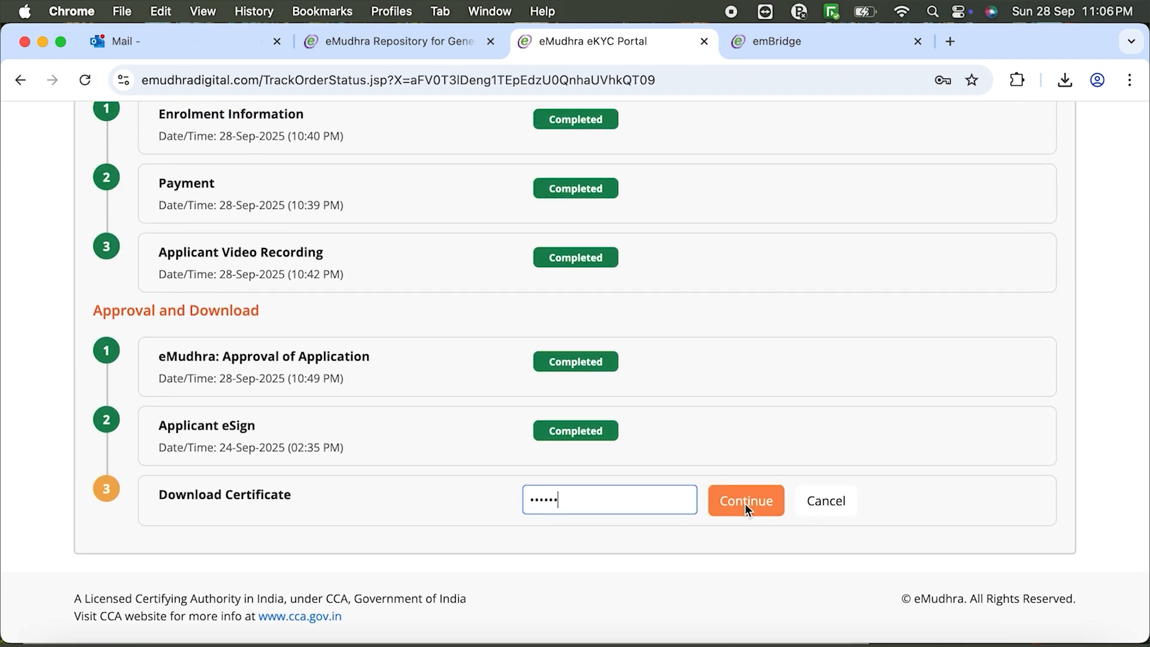
{"action": "left_click", "coordinate": [745, 500]}
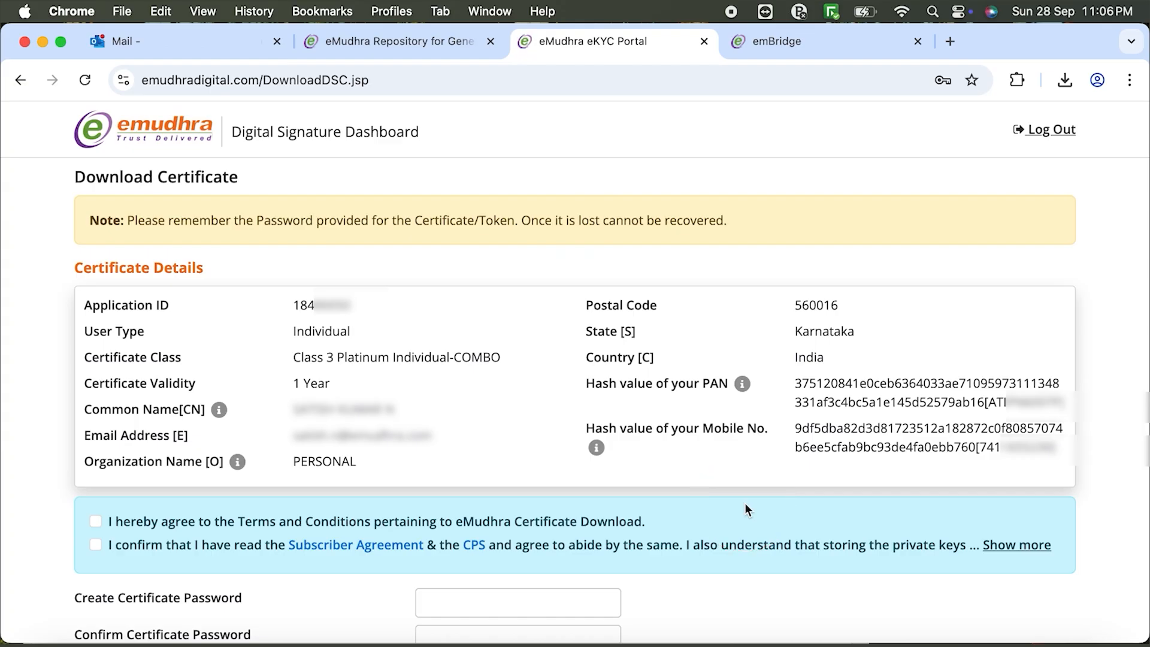
Accept both agreements, create and confirm a certificate password, and agree to download.
{"action": "left_click", "coordinate": [95, 520]}
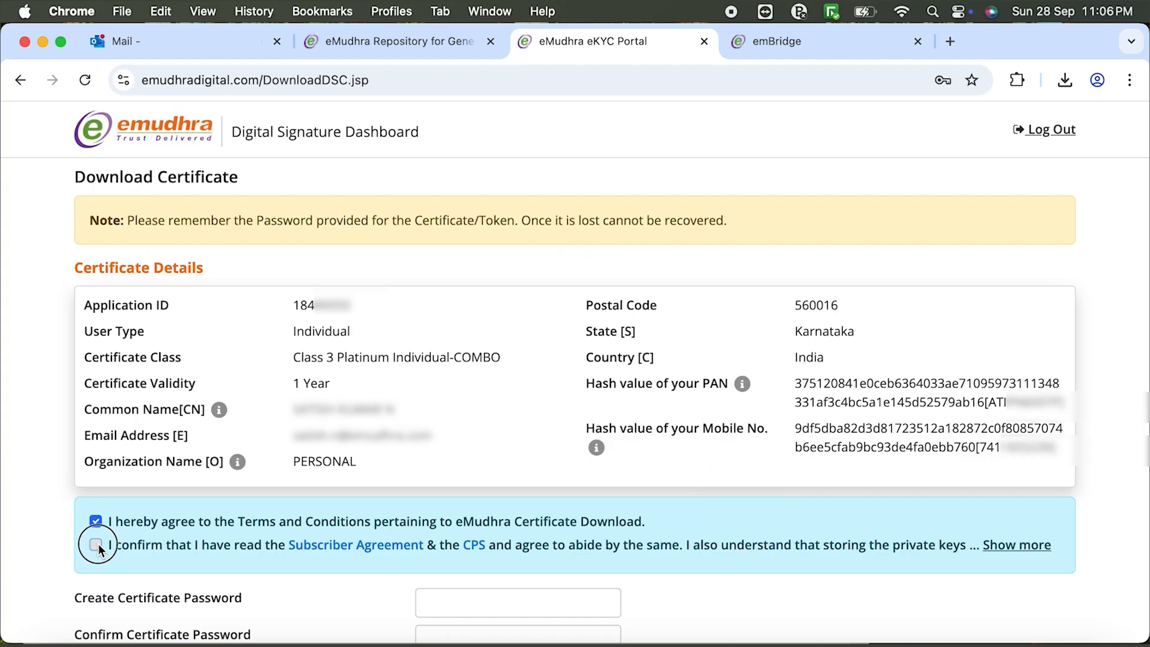
{"action": "left_click", "coordinate": [96, 549]}
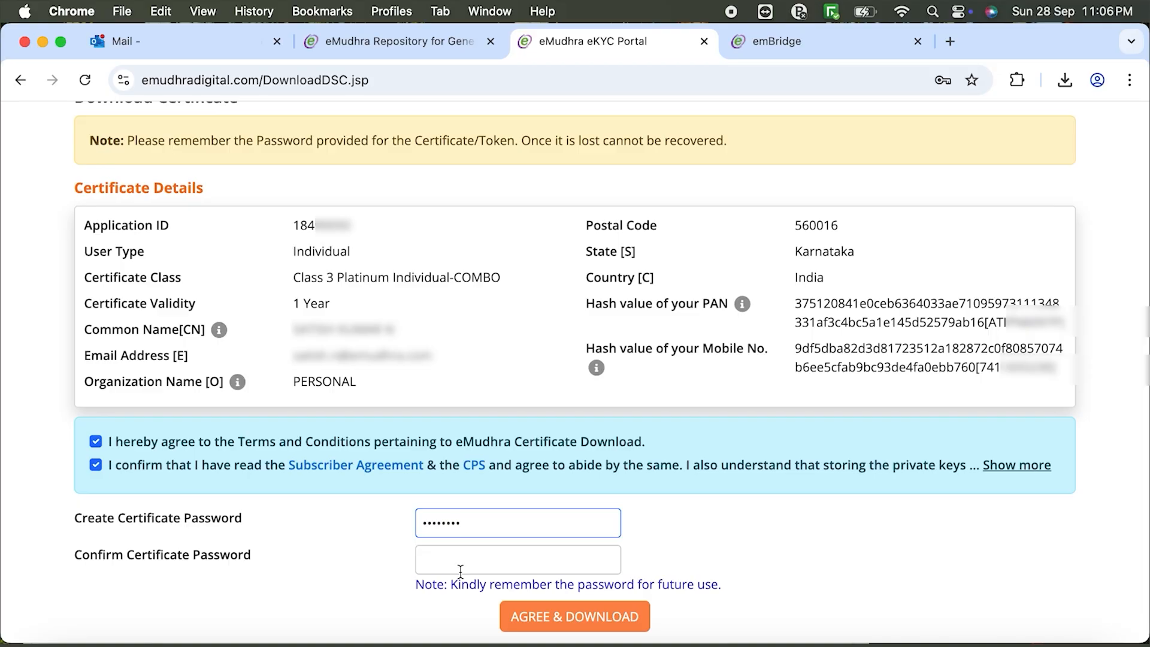
{"action": "type", "text": "•••••"}
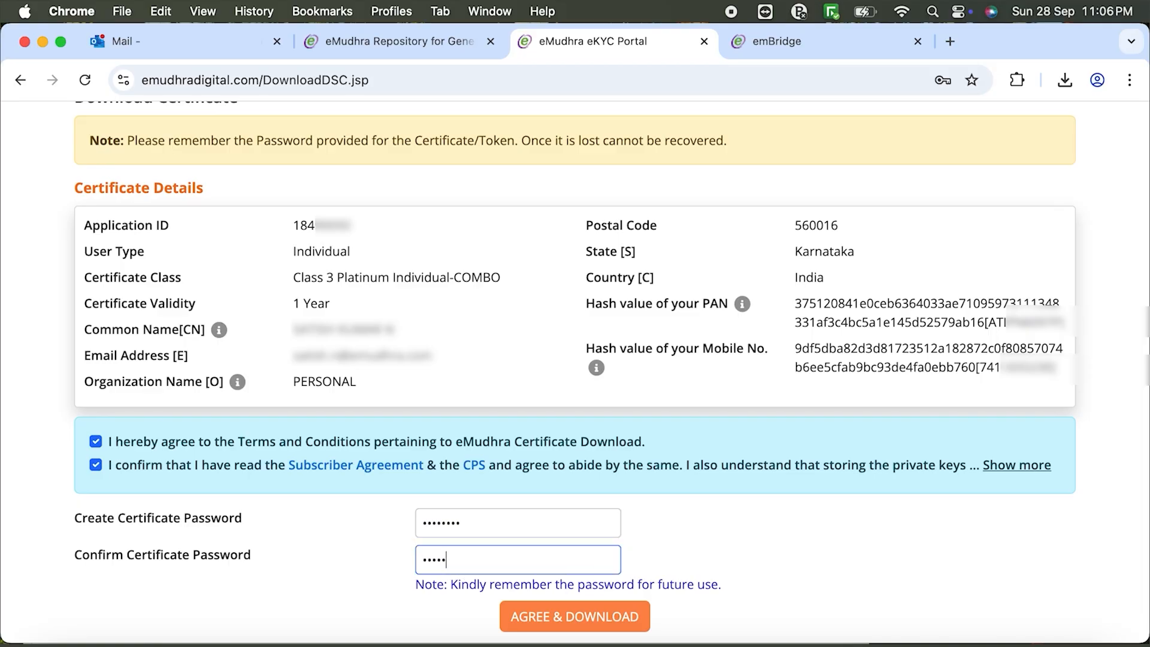
{"action": "type", "text": "••"}
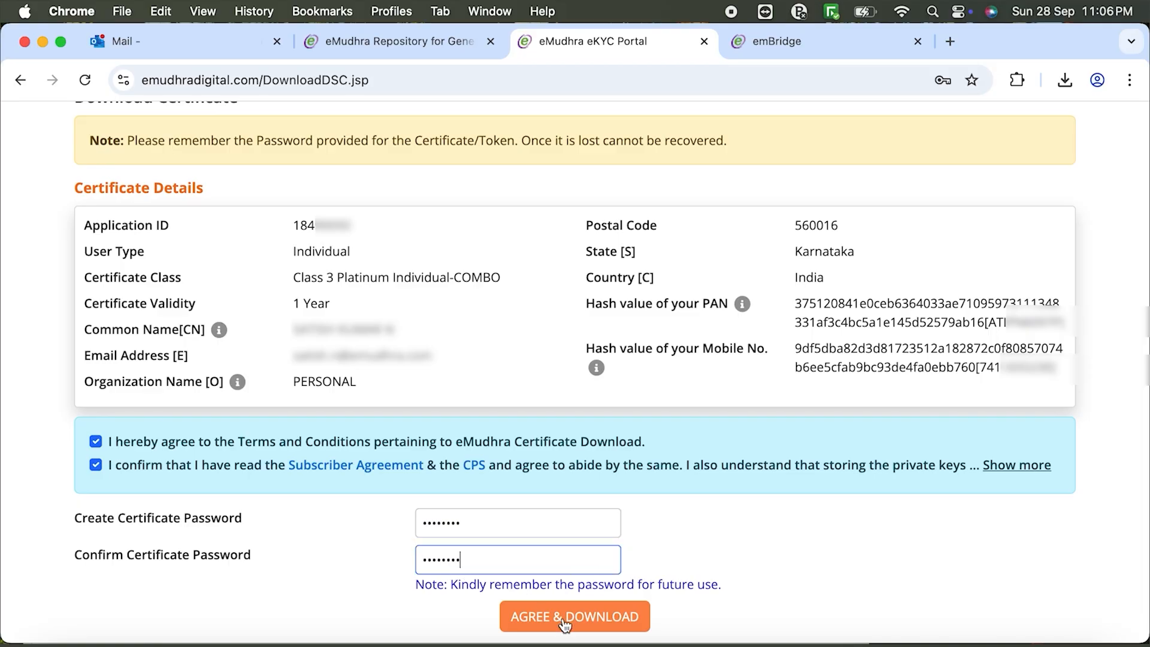
{"action": "left_click", "coordinate": [575, 616]}
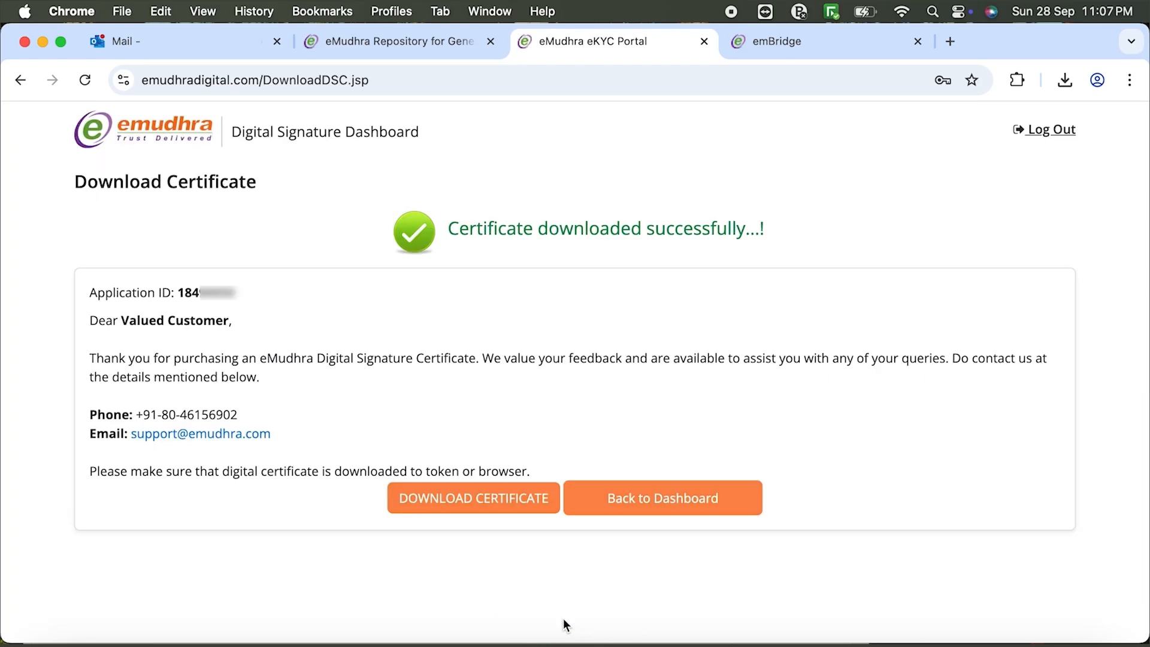
Save the encryption certificate file as eMudhraCertificate (9).pfx.
{"action": "left_click", "coordinate": [474, 498]}
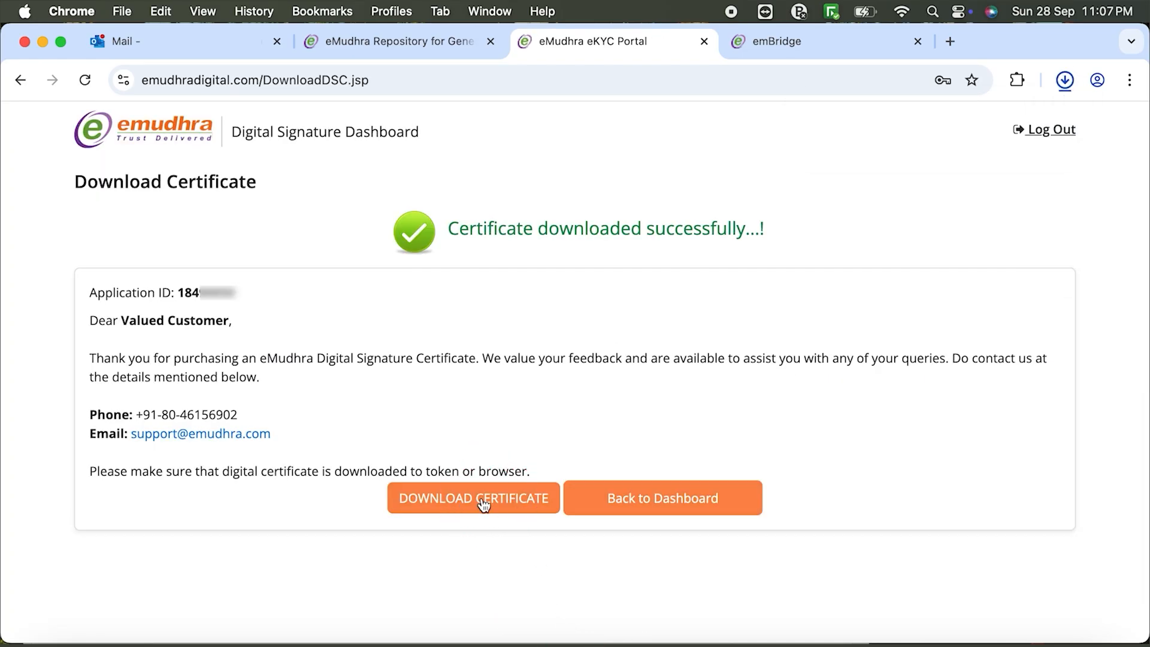
{"action": "left_click", "coordinate": [473, 497]}
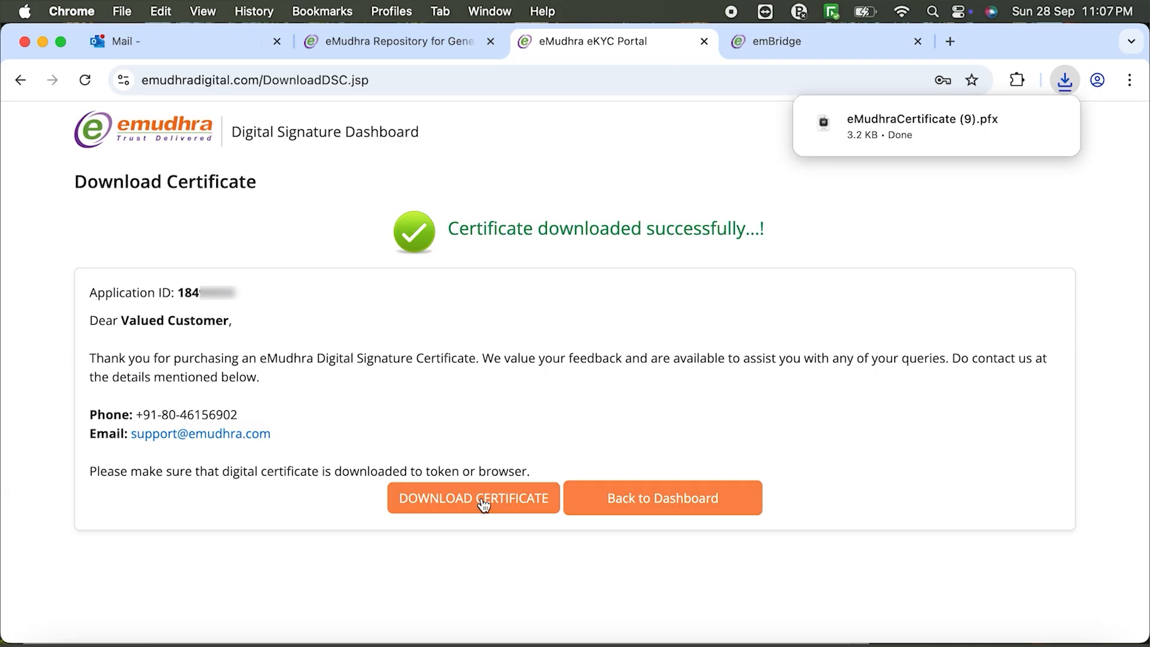
{"action": "type", "text": "inna"}
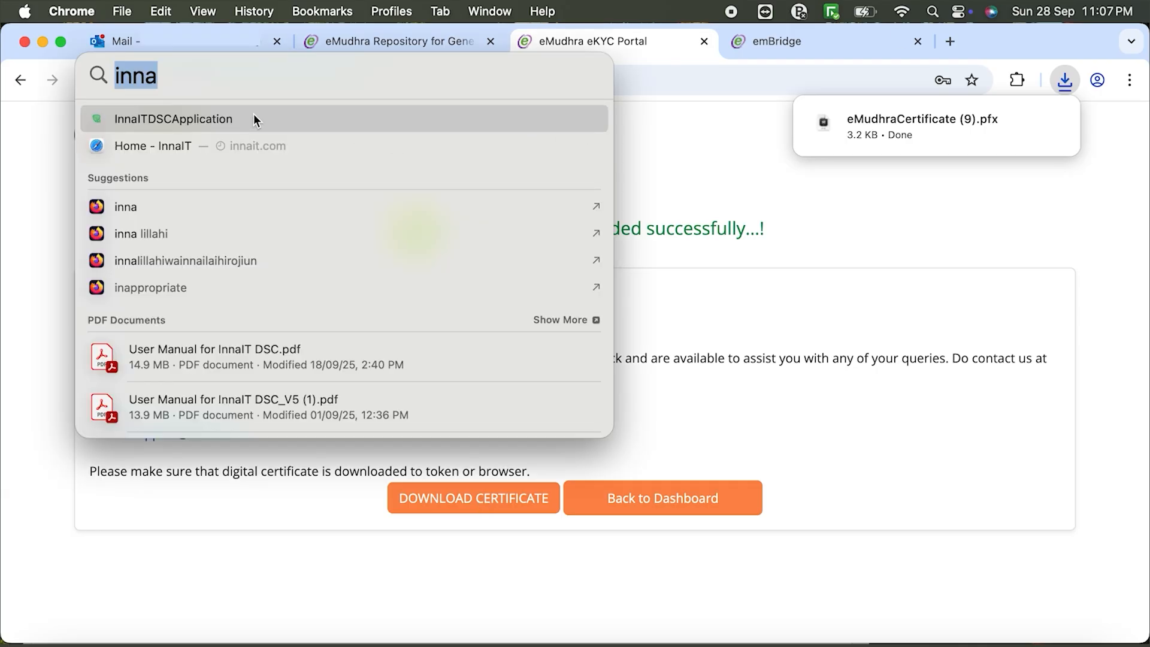
Launch InnaIT DSC Token Manager, log in as User, and pick eMudhraCertificate (9).pfx for import.
{"action": "left_click", "coordinate": [174, 119]}
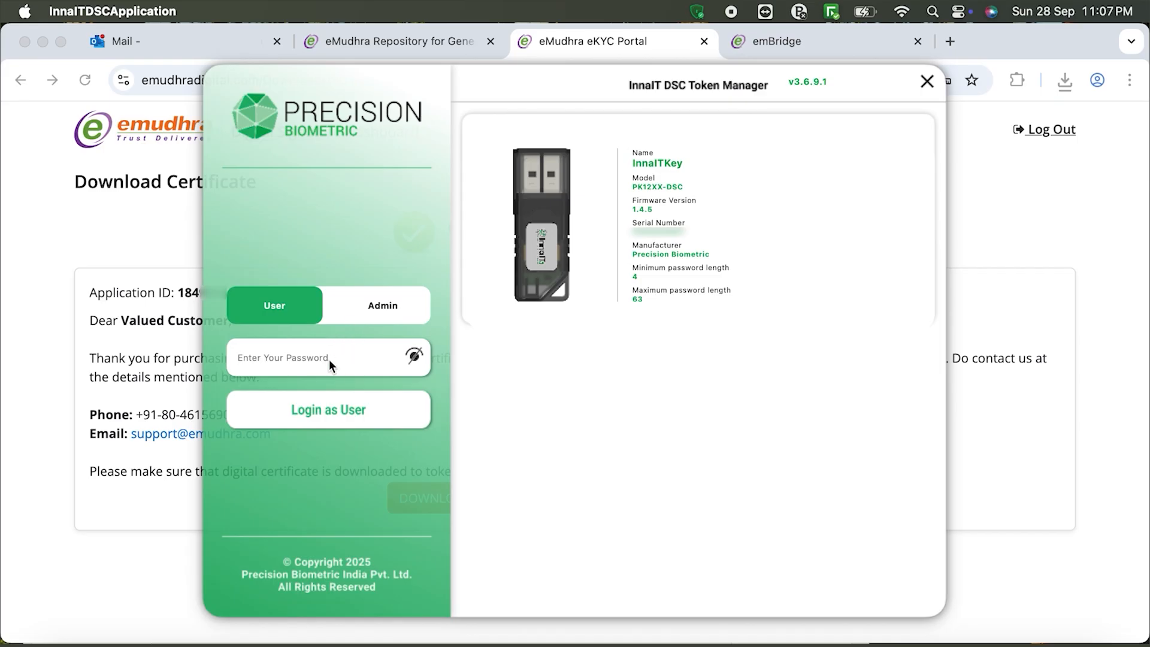
{"action": "left_click", "coordinate": [328, 409]}
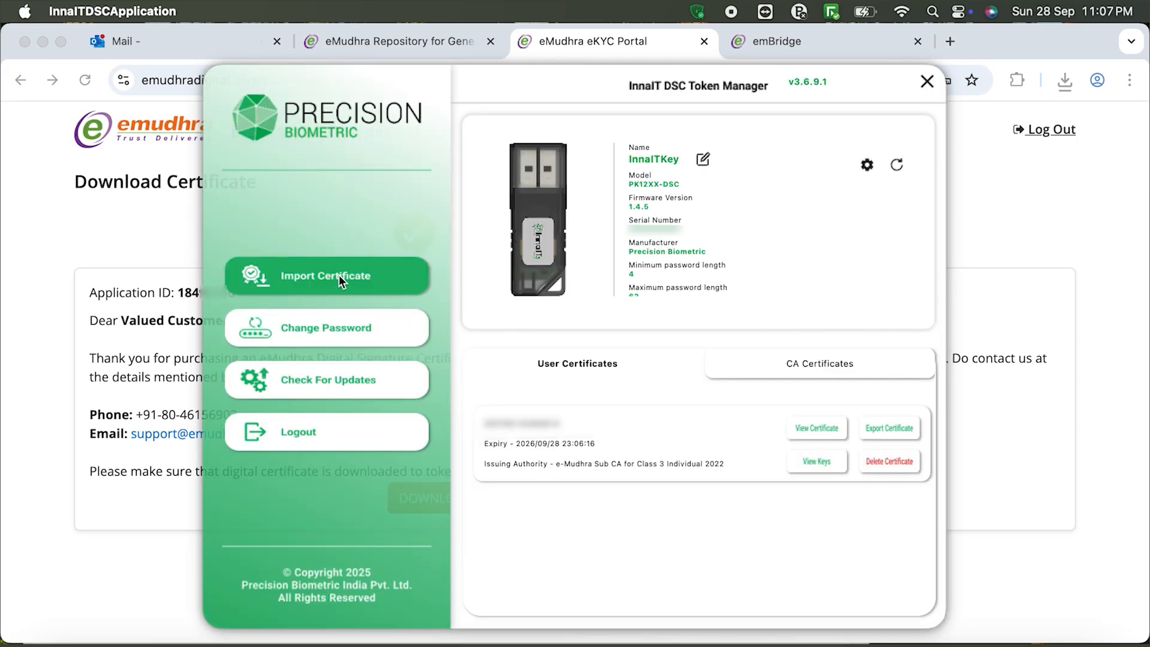
{"action": "left_click", "coordinate": [327, 275]}
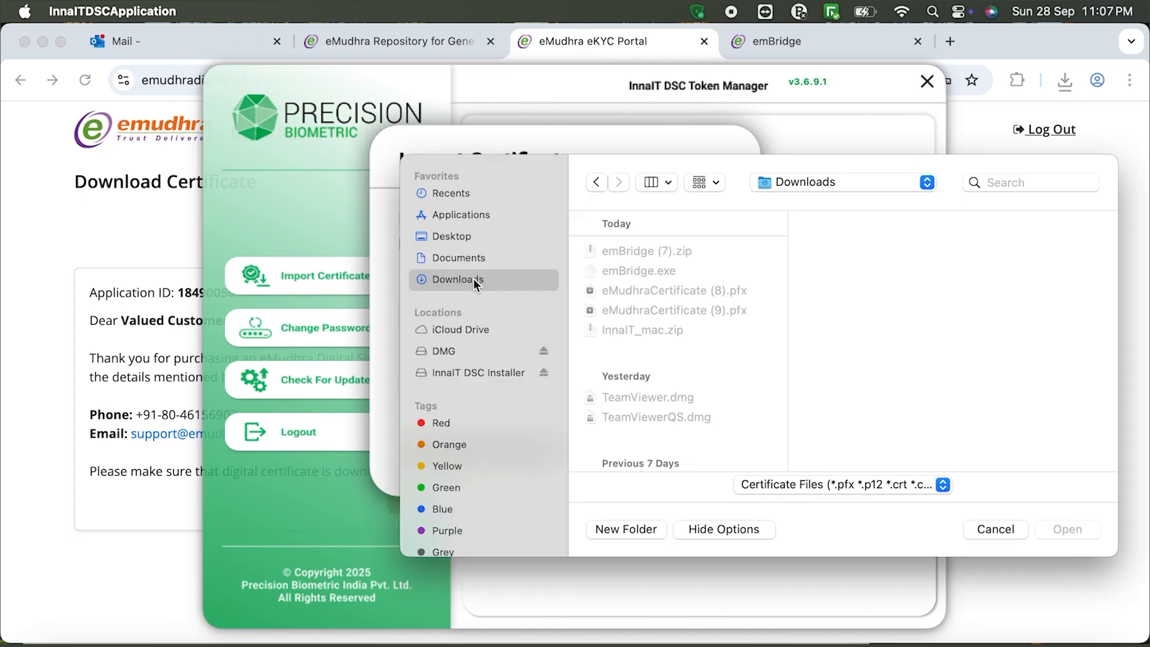
{"action": "left_click", "coordinate": [670, 310]}
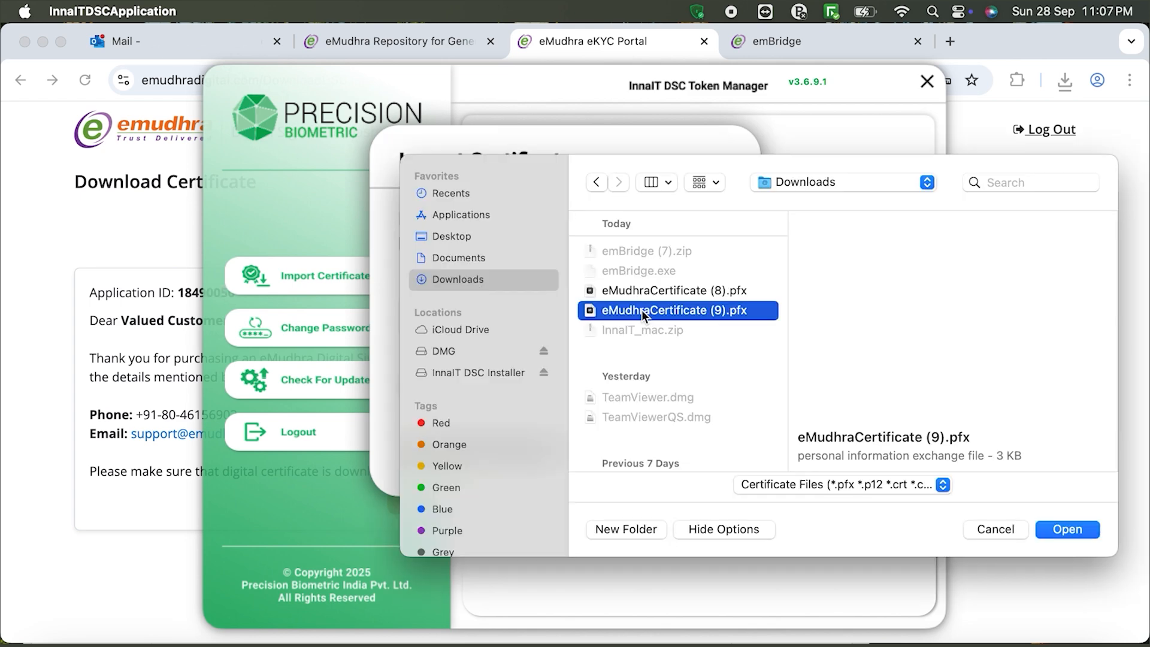